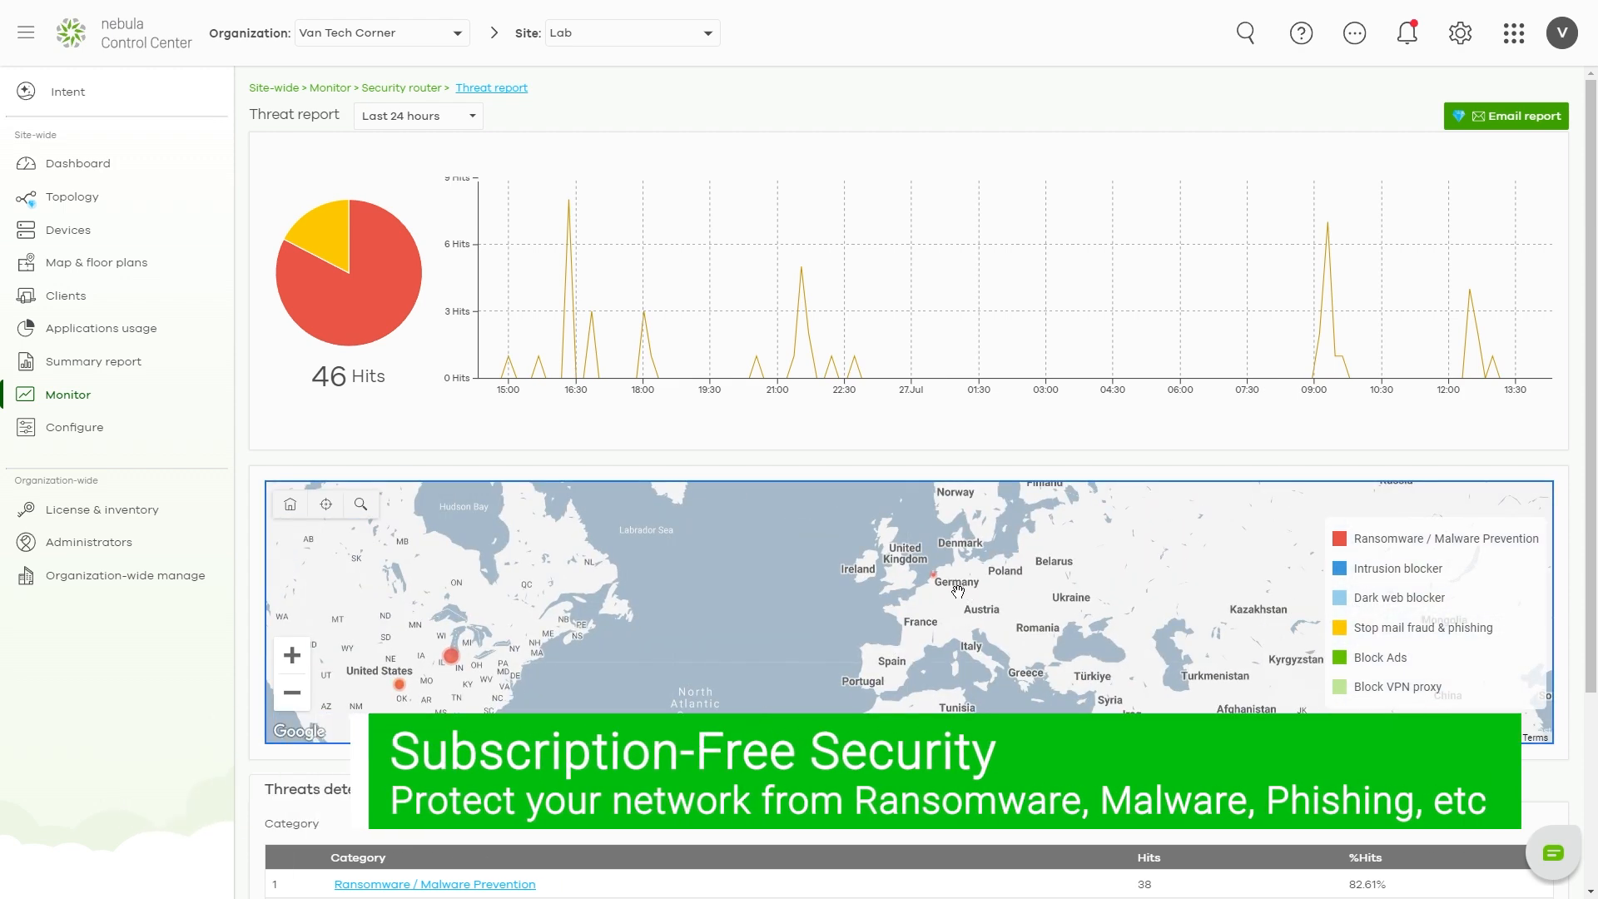
Step: Launch the Nebula app from the phone's home screen
scroll("down", 3)
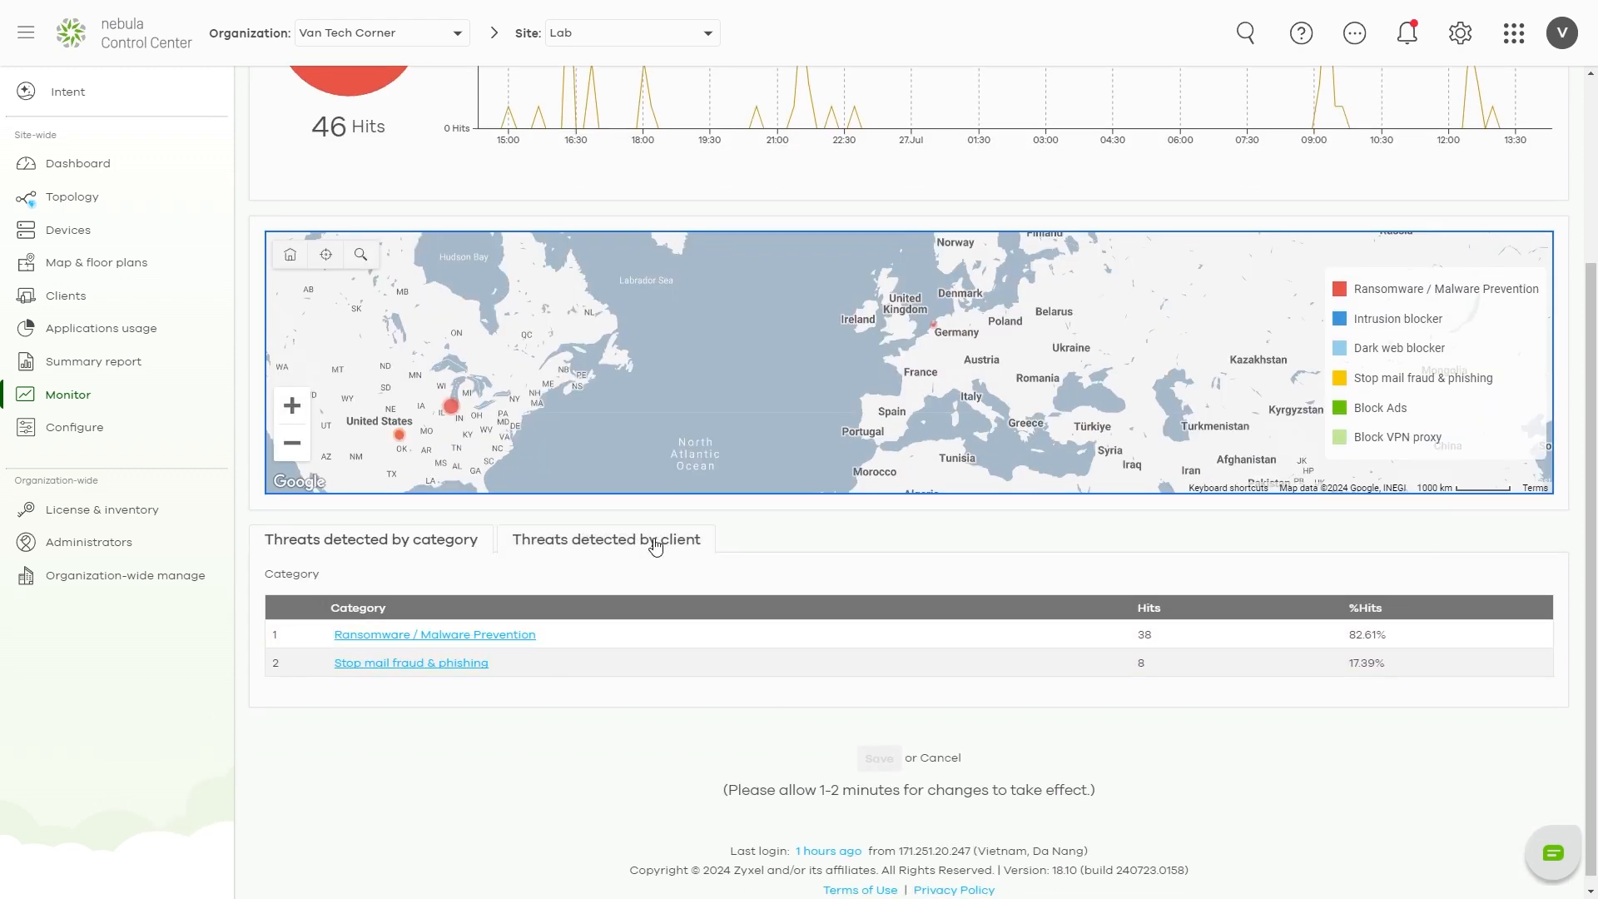
left_click(606, 539)
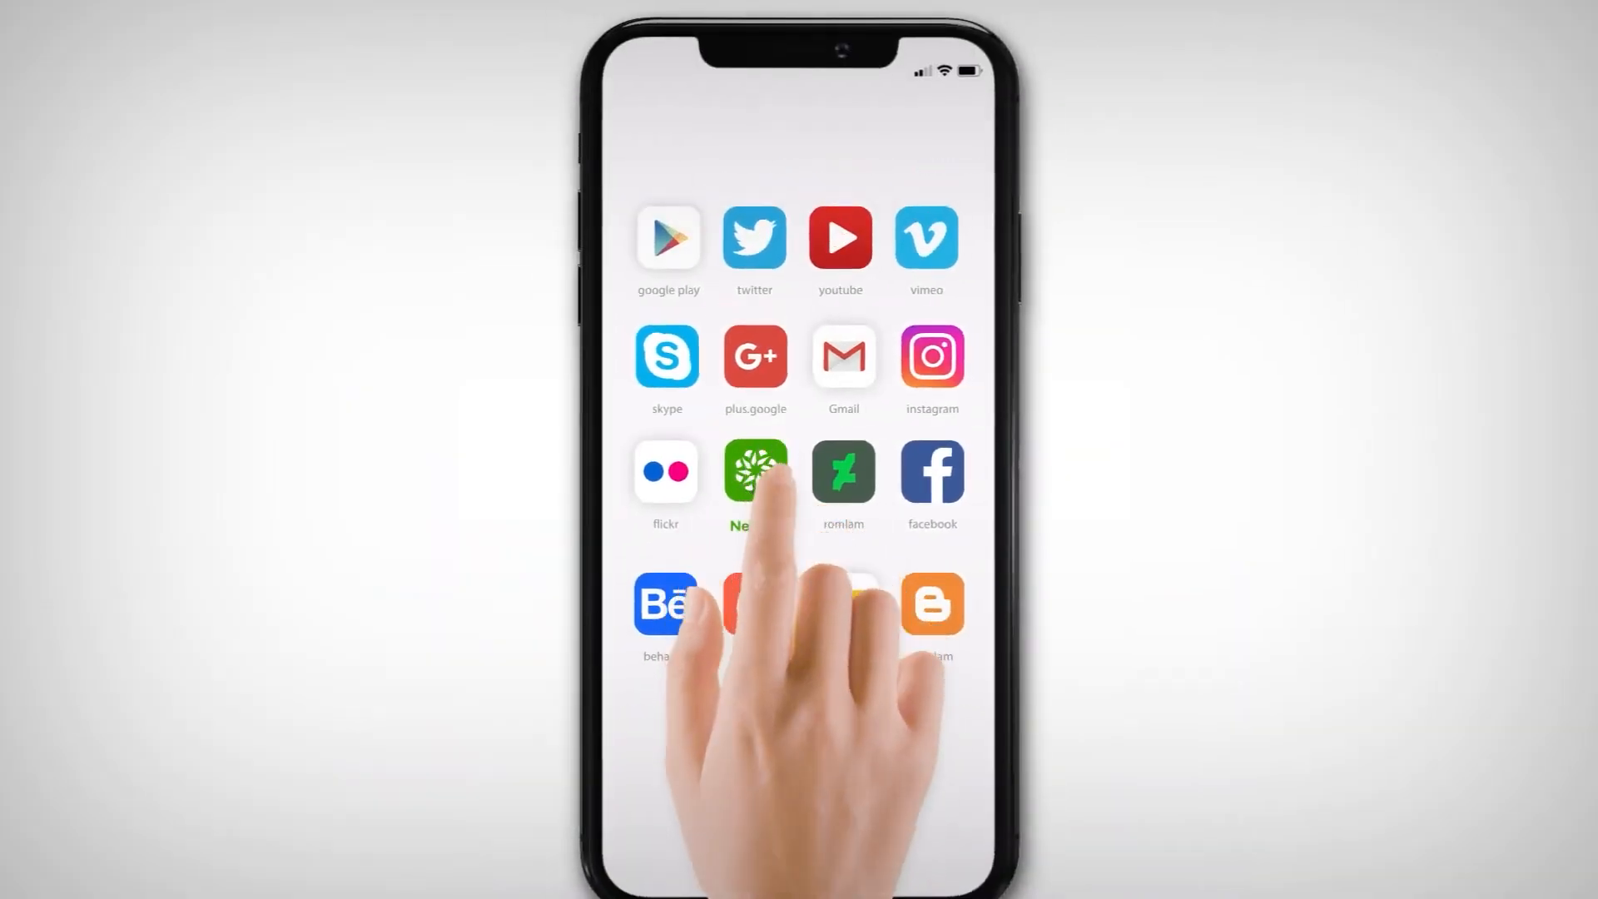
Step: Start a Create Site form and name the new site 'Lab' under Van Tech Corner, Vietnam timezone
left_click(756, 471)
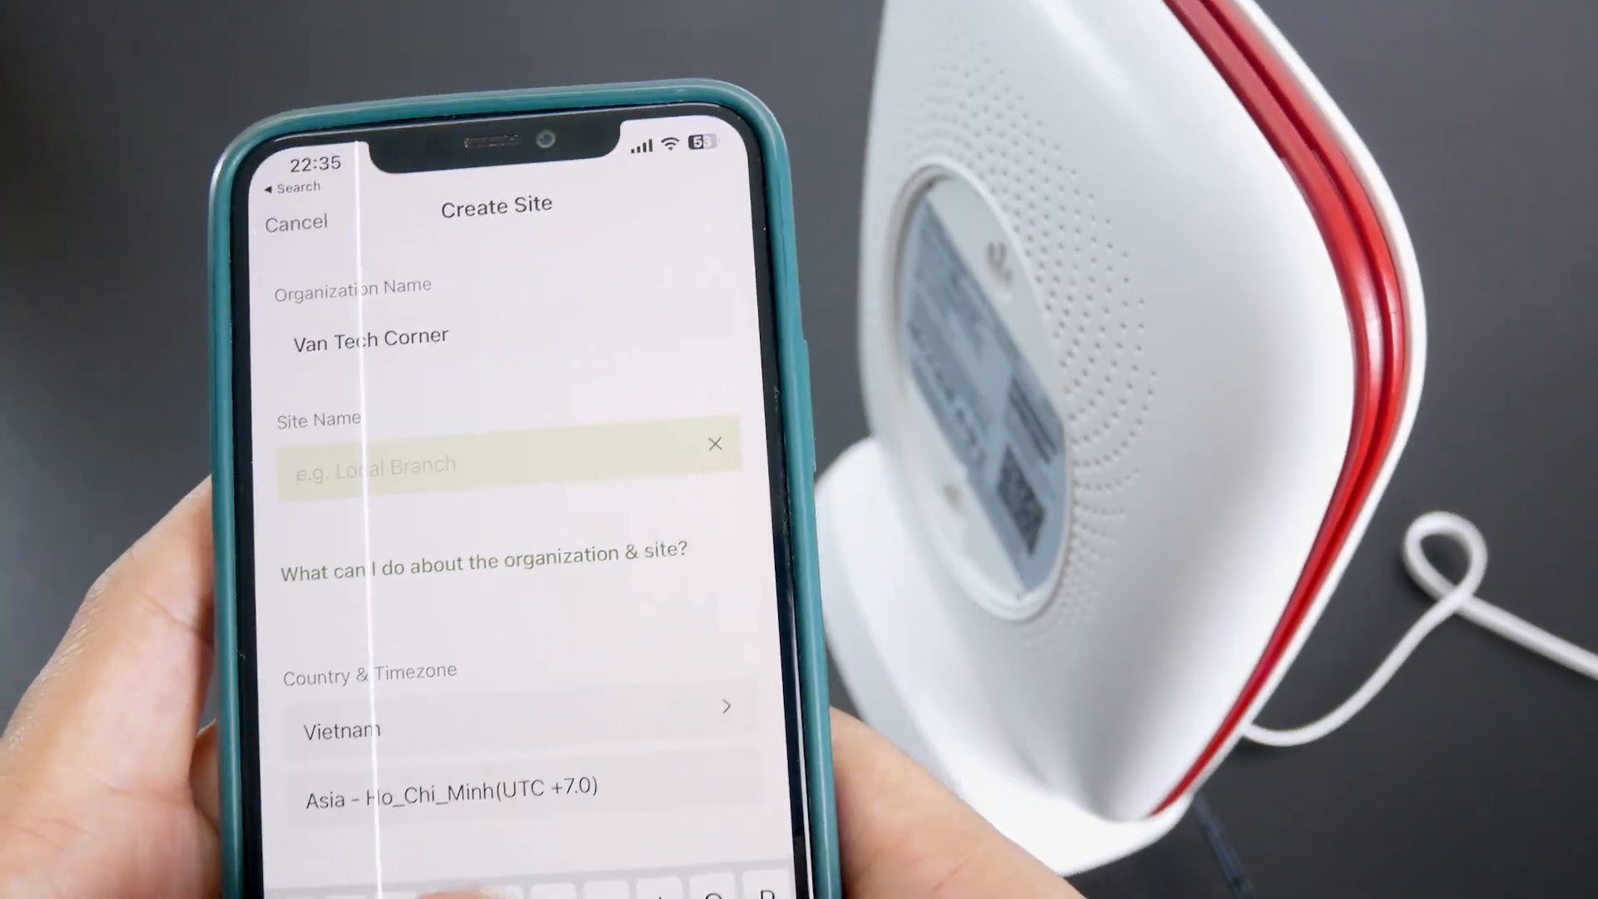
type("Lab")
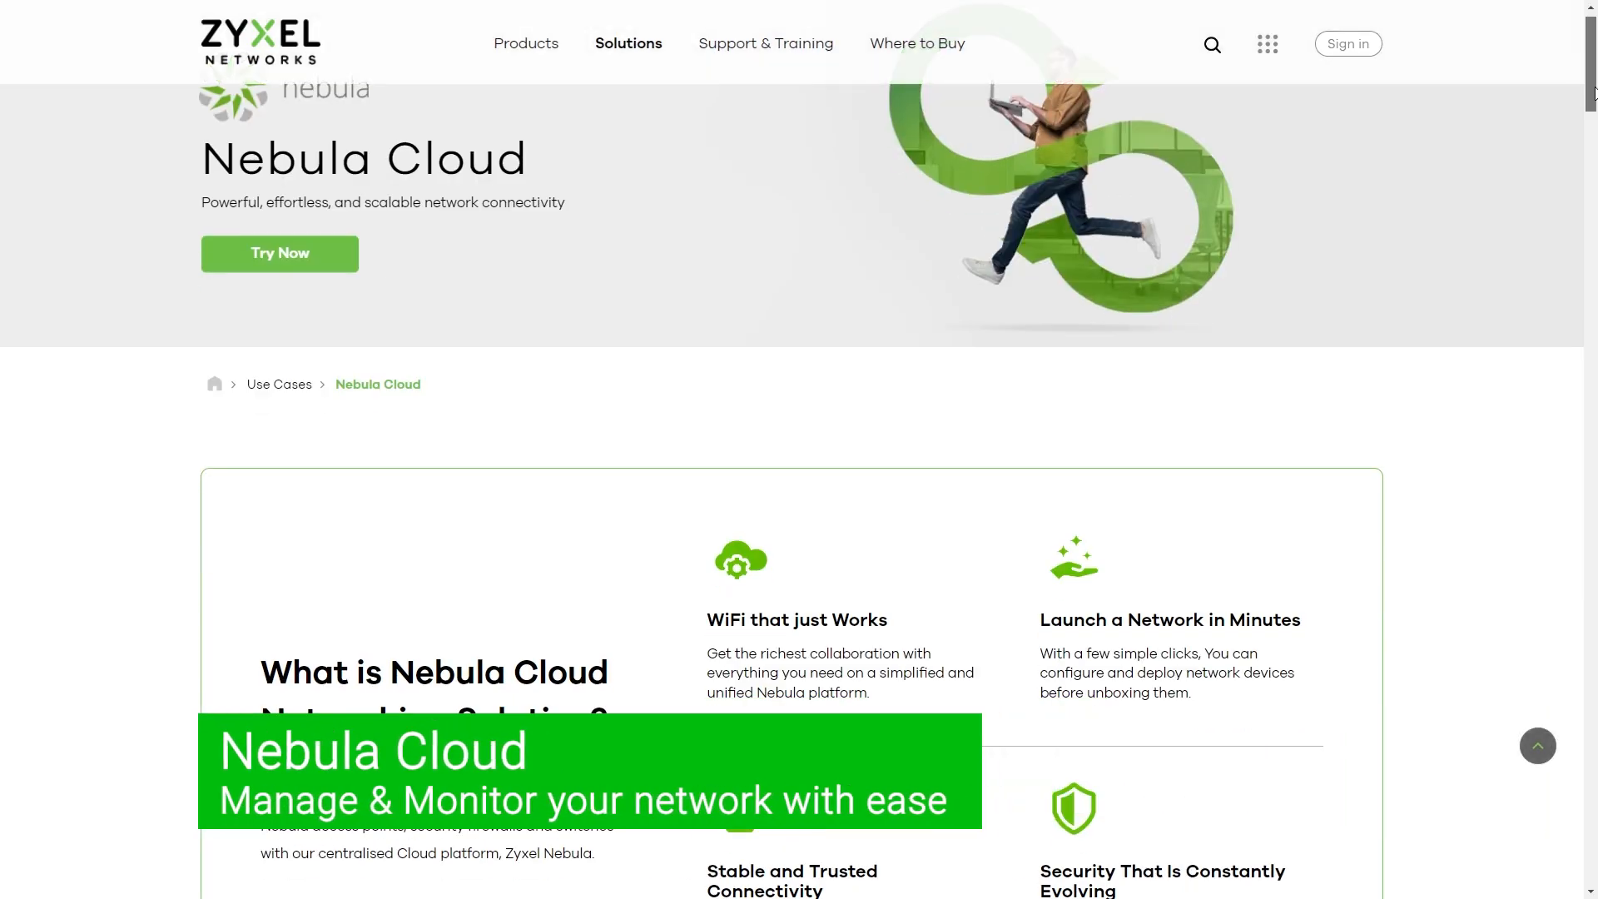
Step: Scroll through the Zyxel Nebula Cloud solutions overview page
scroll("down", 3)
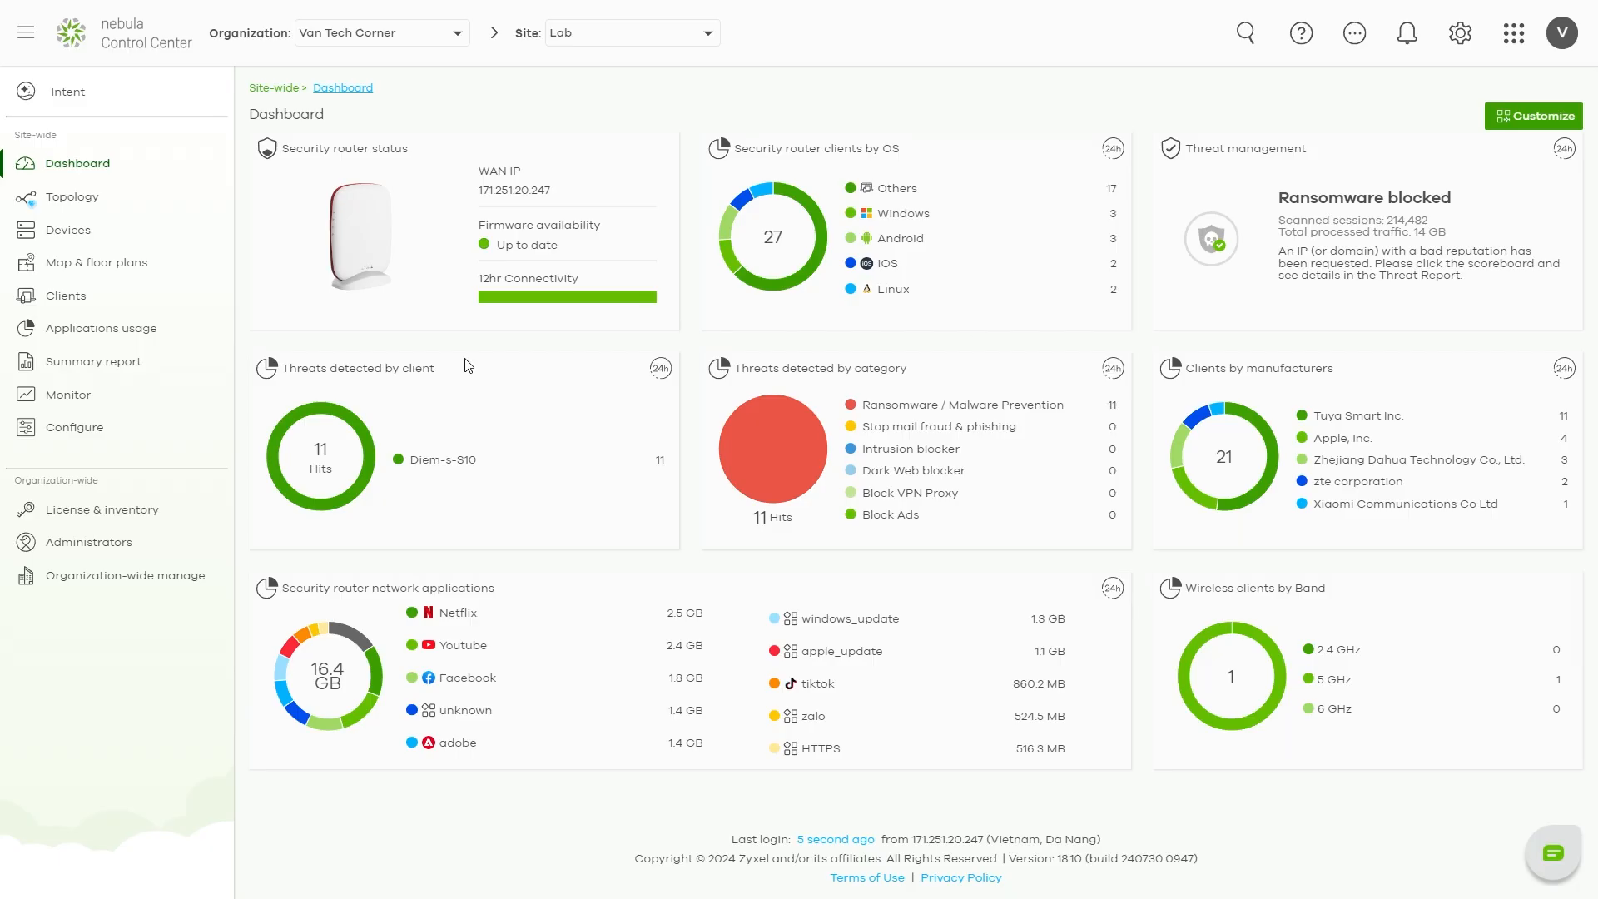
left_click(75, 427)
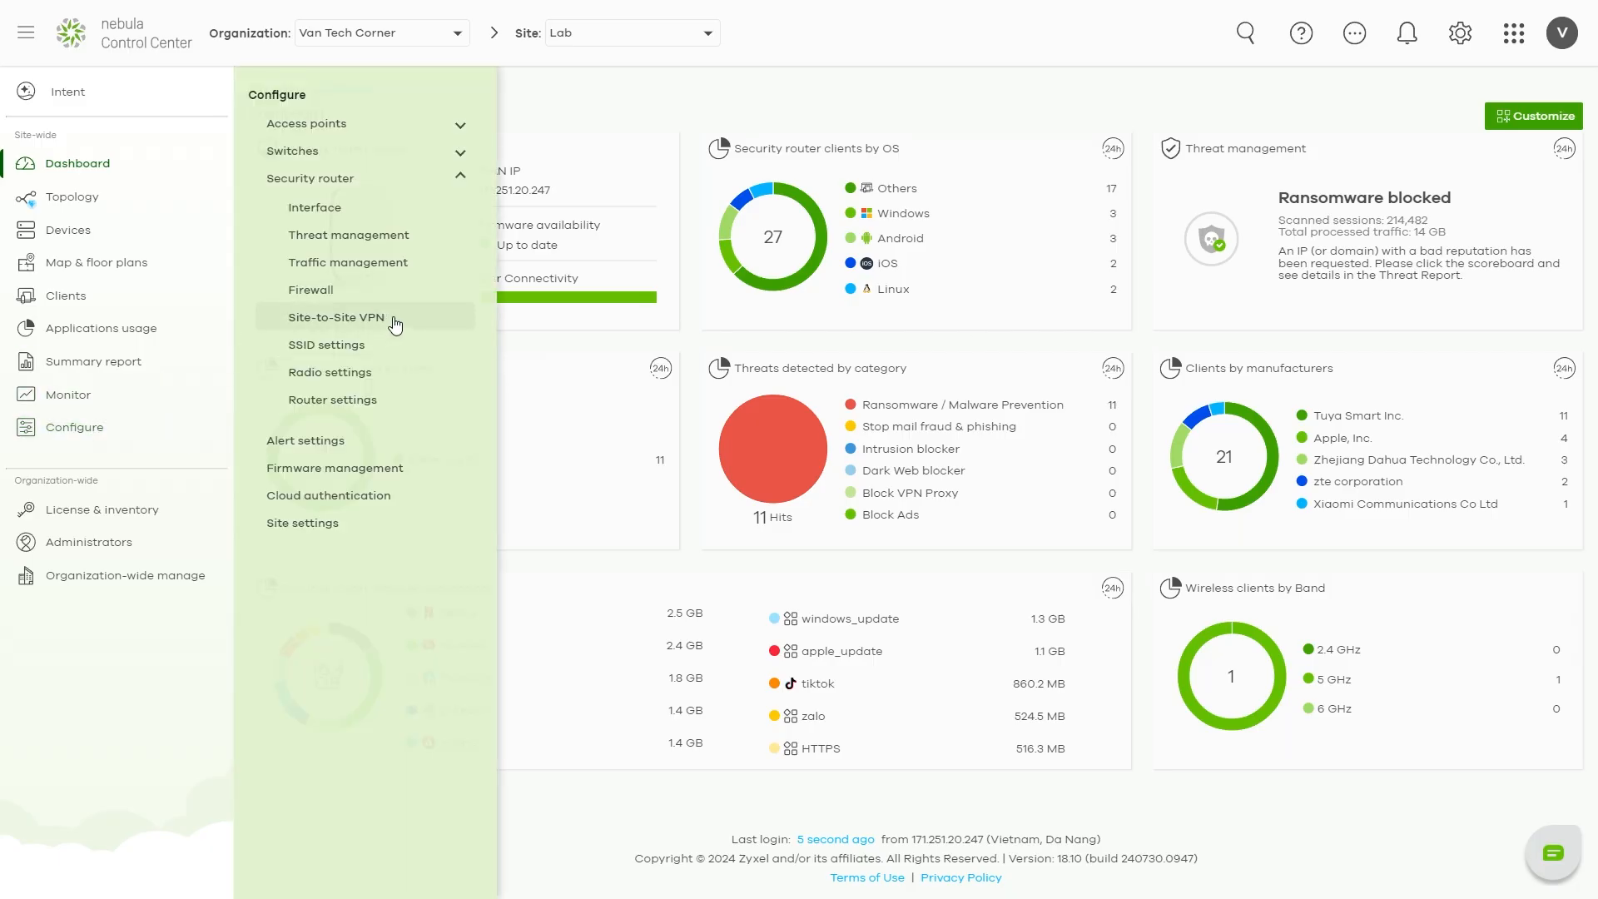
left_click(315, 206)
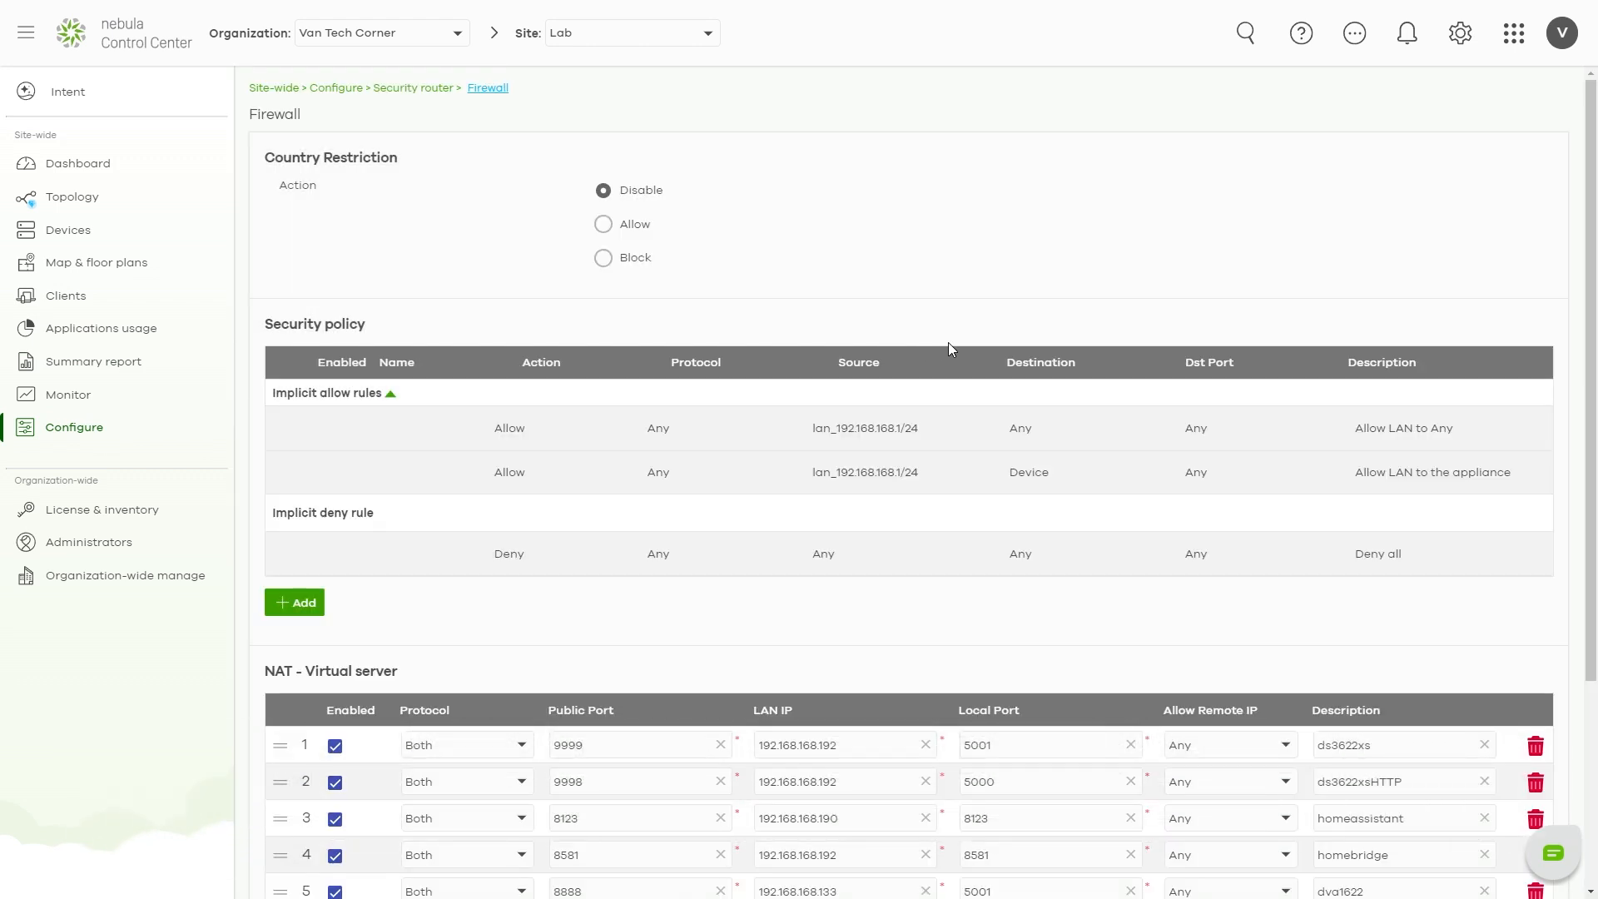
mouse_move(688, 339)
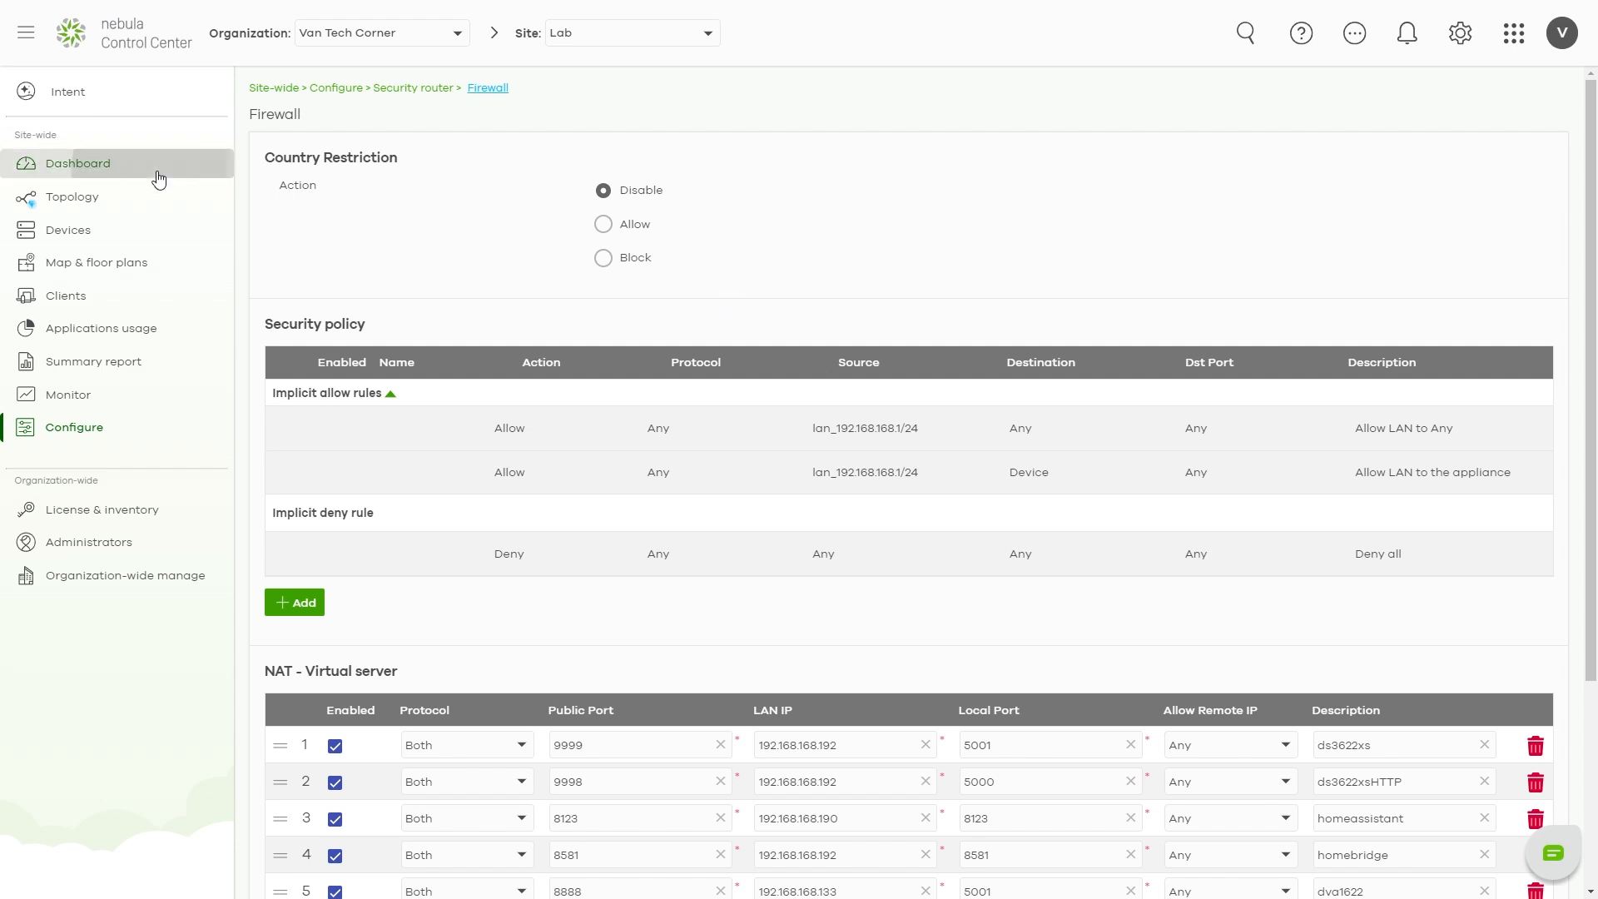
left_click(78, 163)
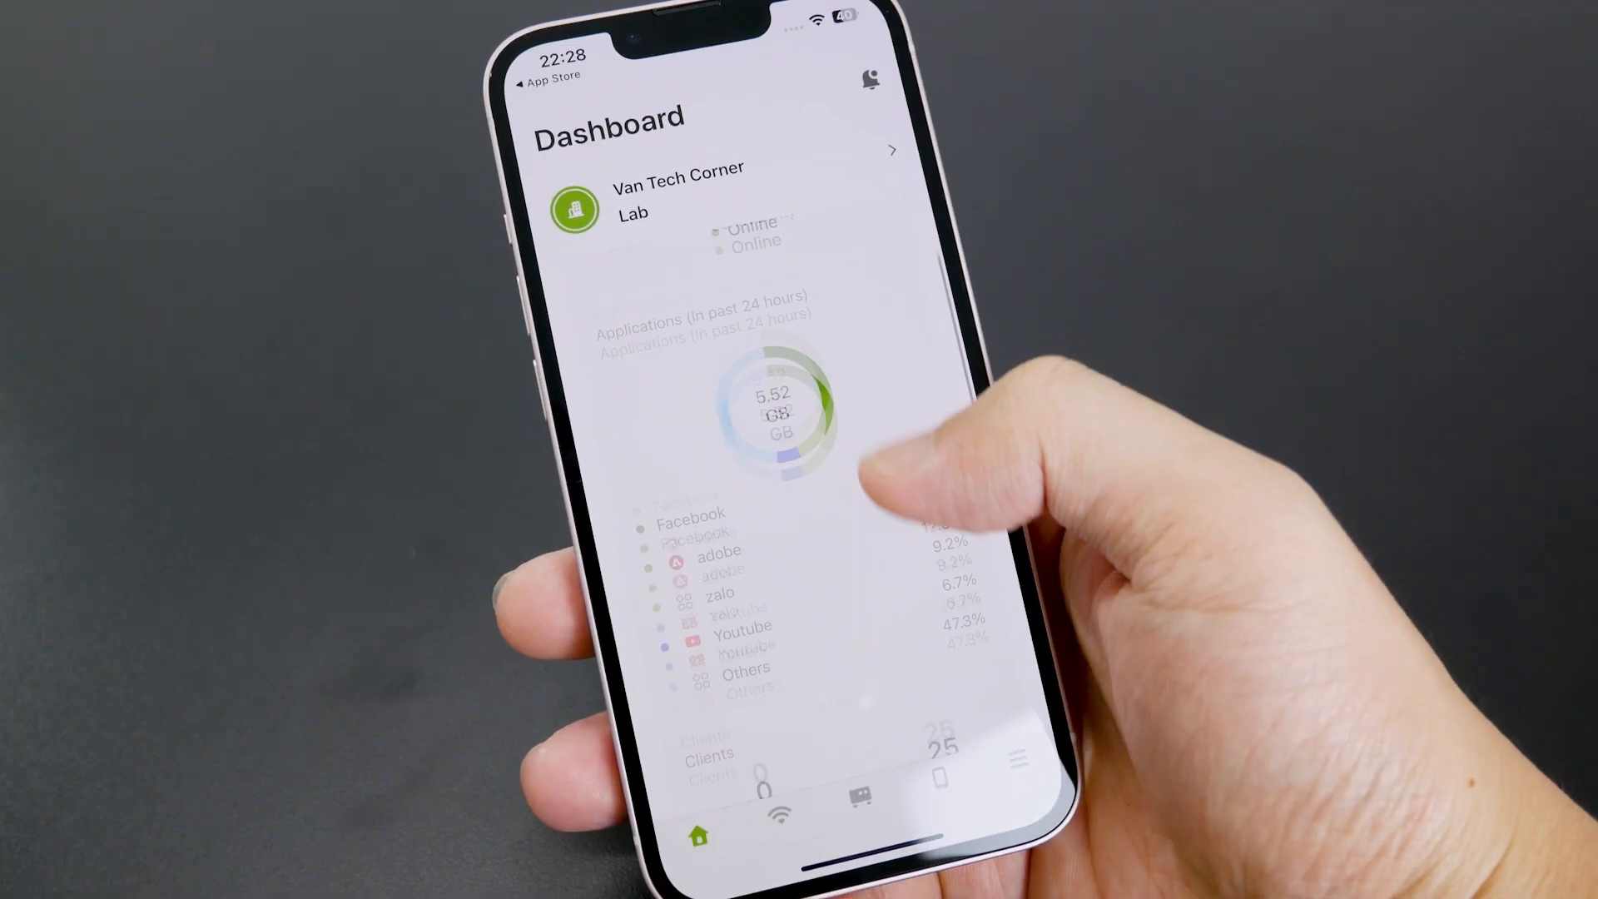
Step: Scroll through the Lab site dashboard's application usage and client summary
scroll("down", 3)
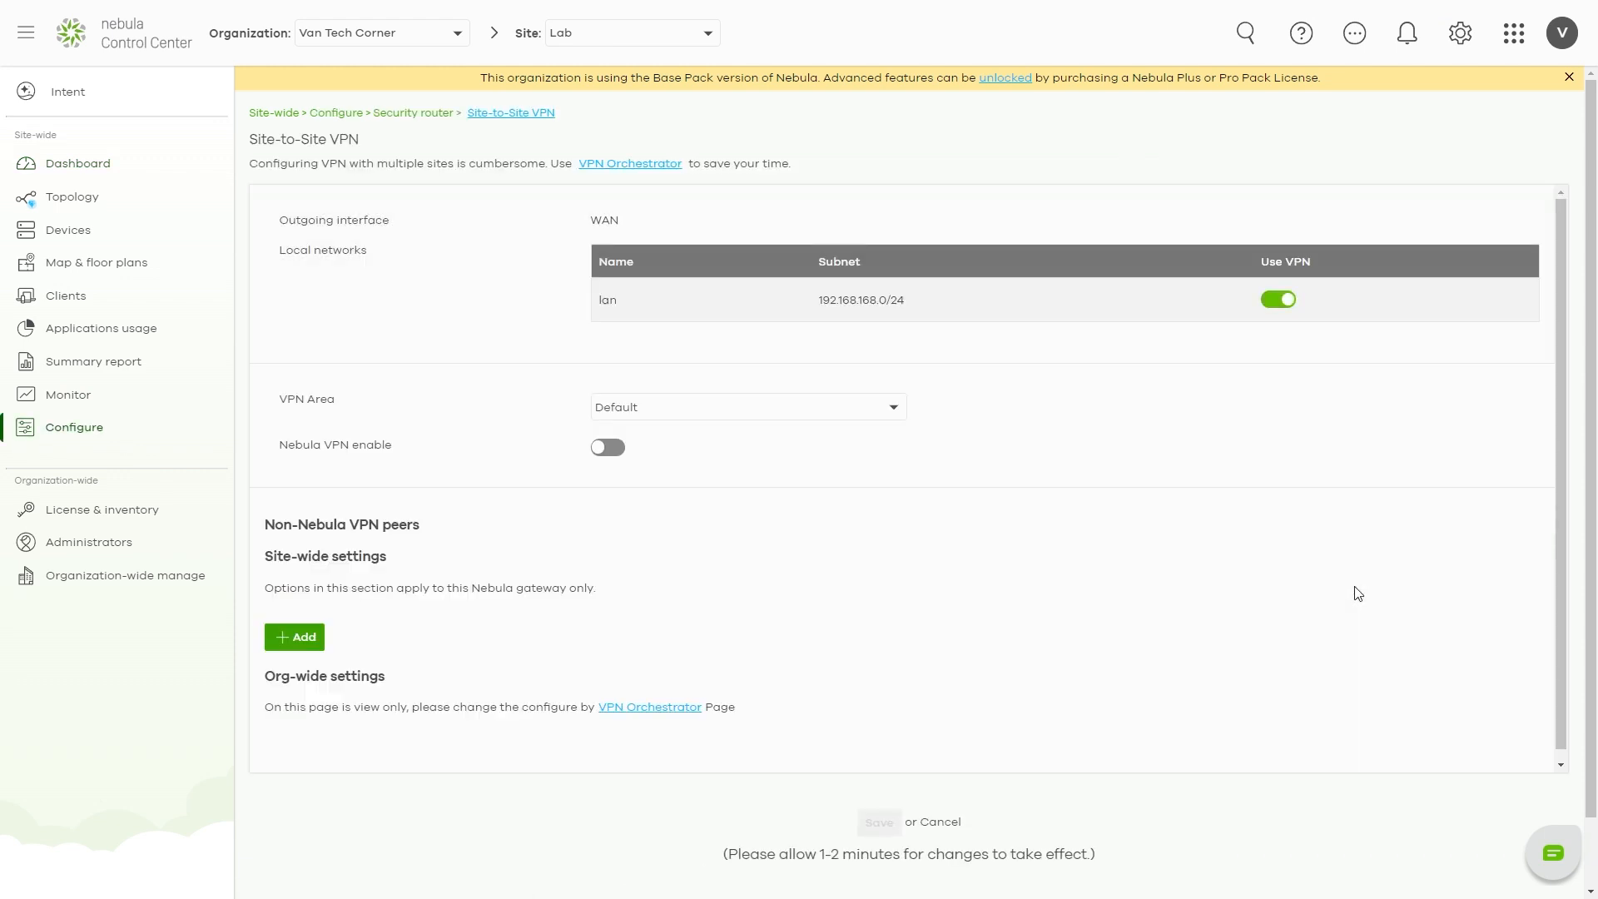
left_click(746, 406)
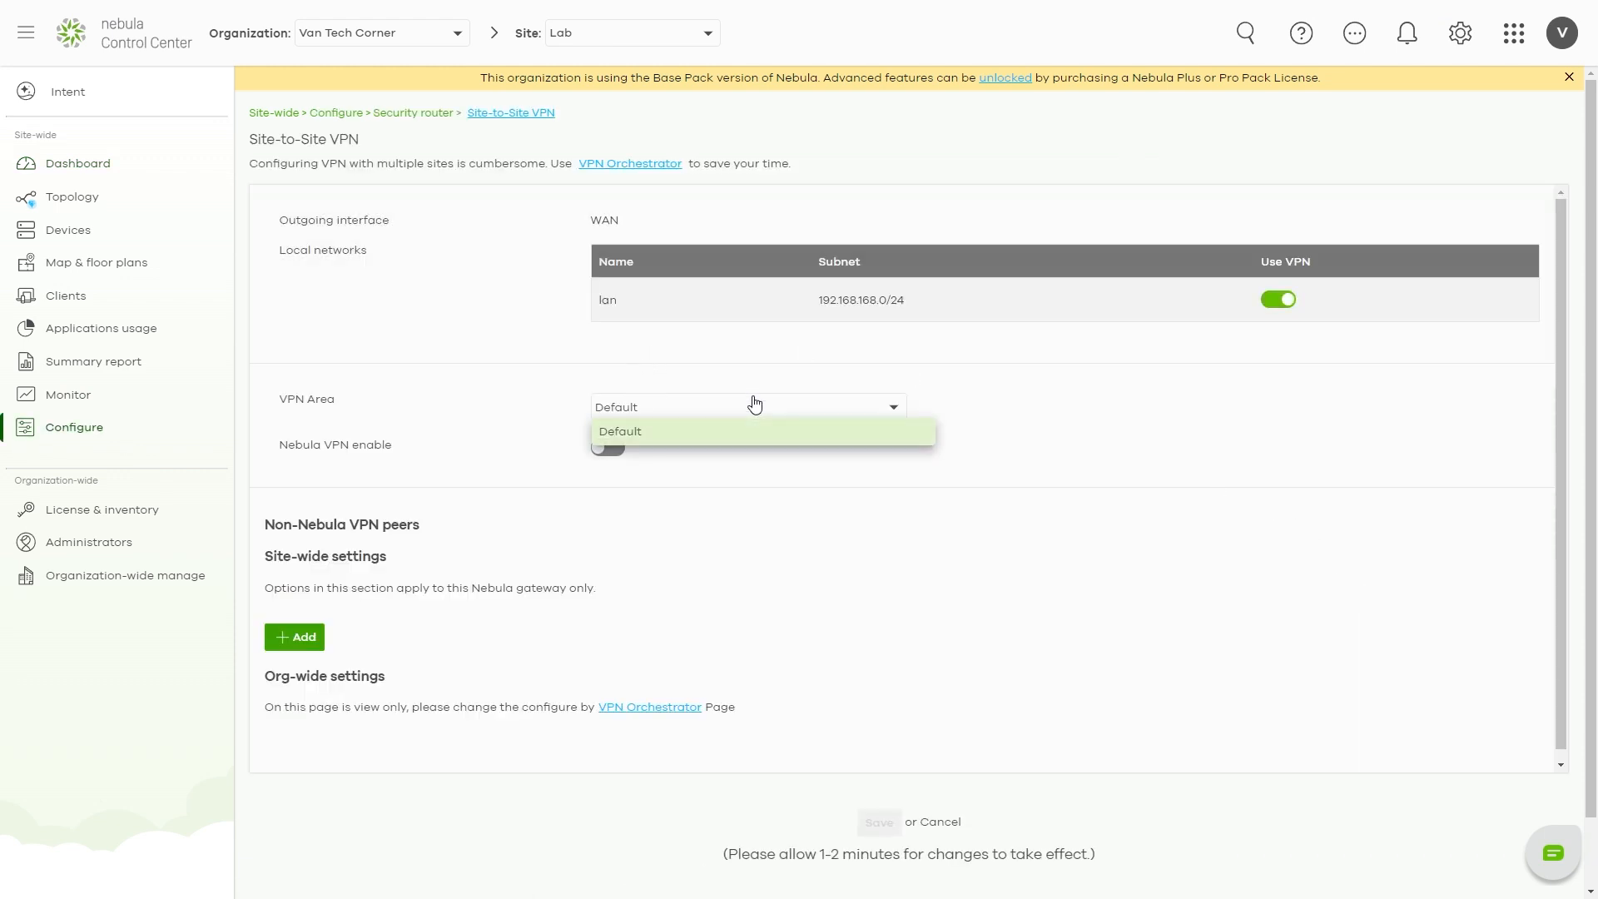
left_click(606, 448)
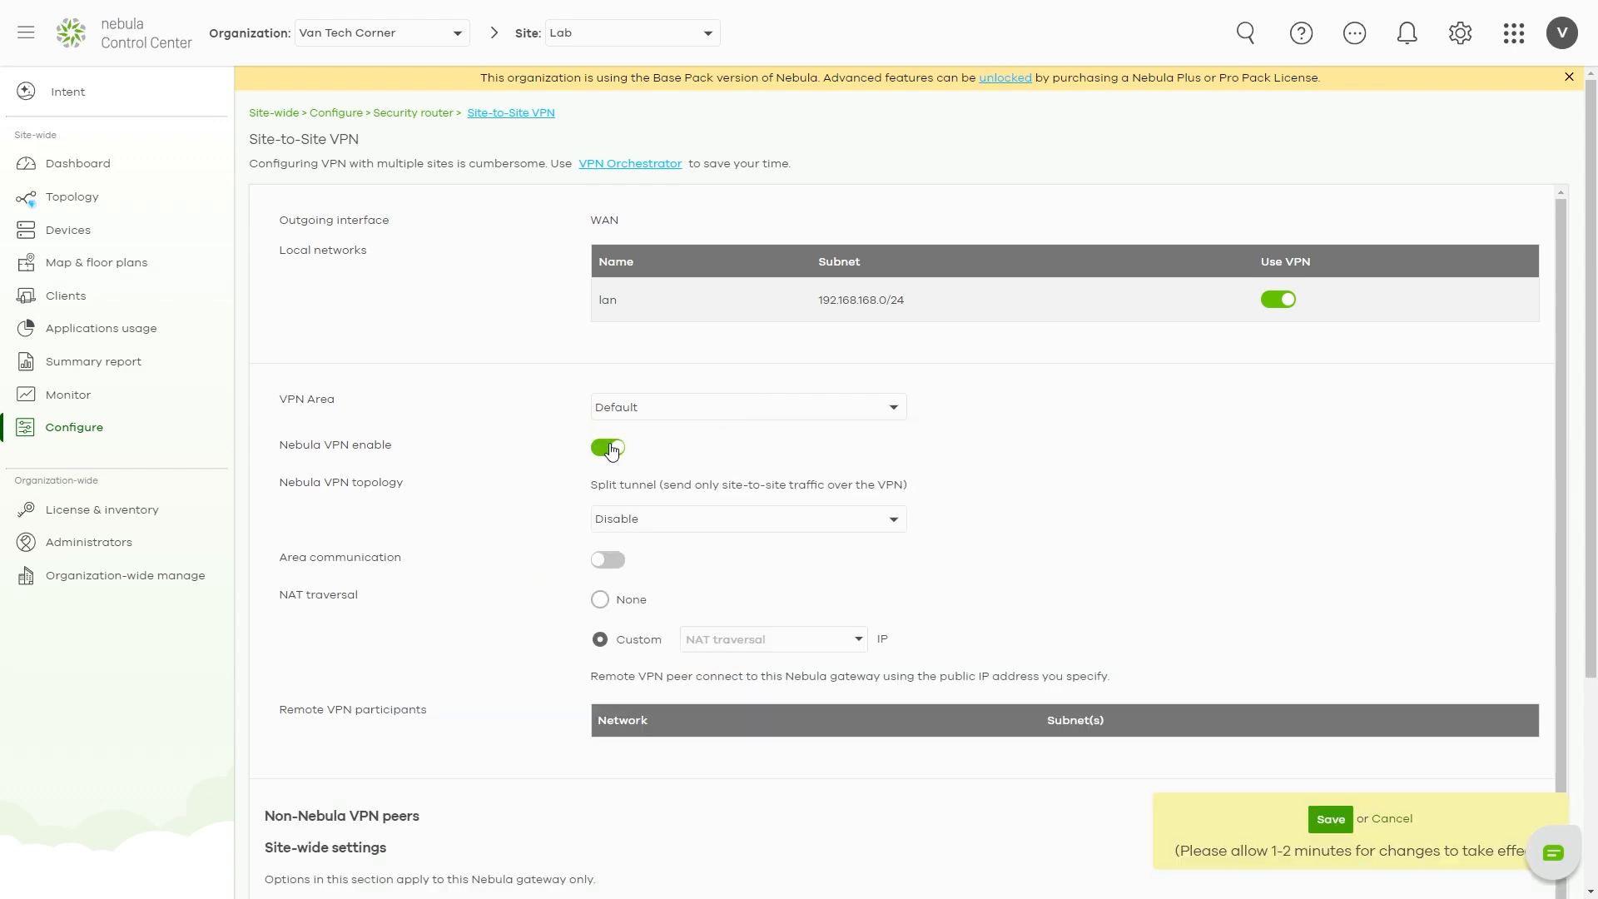
left_click(746, 520)
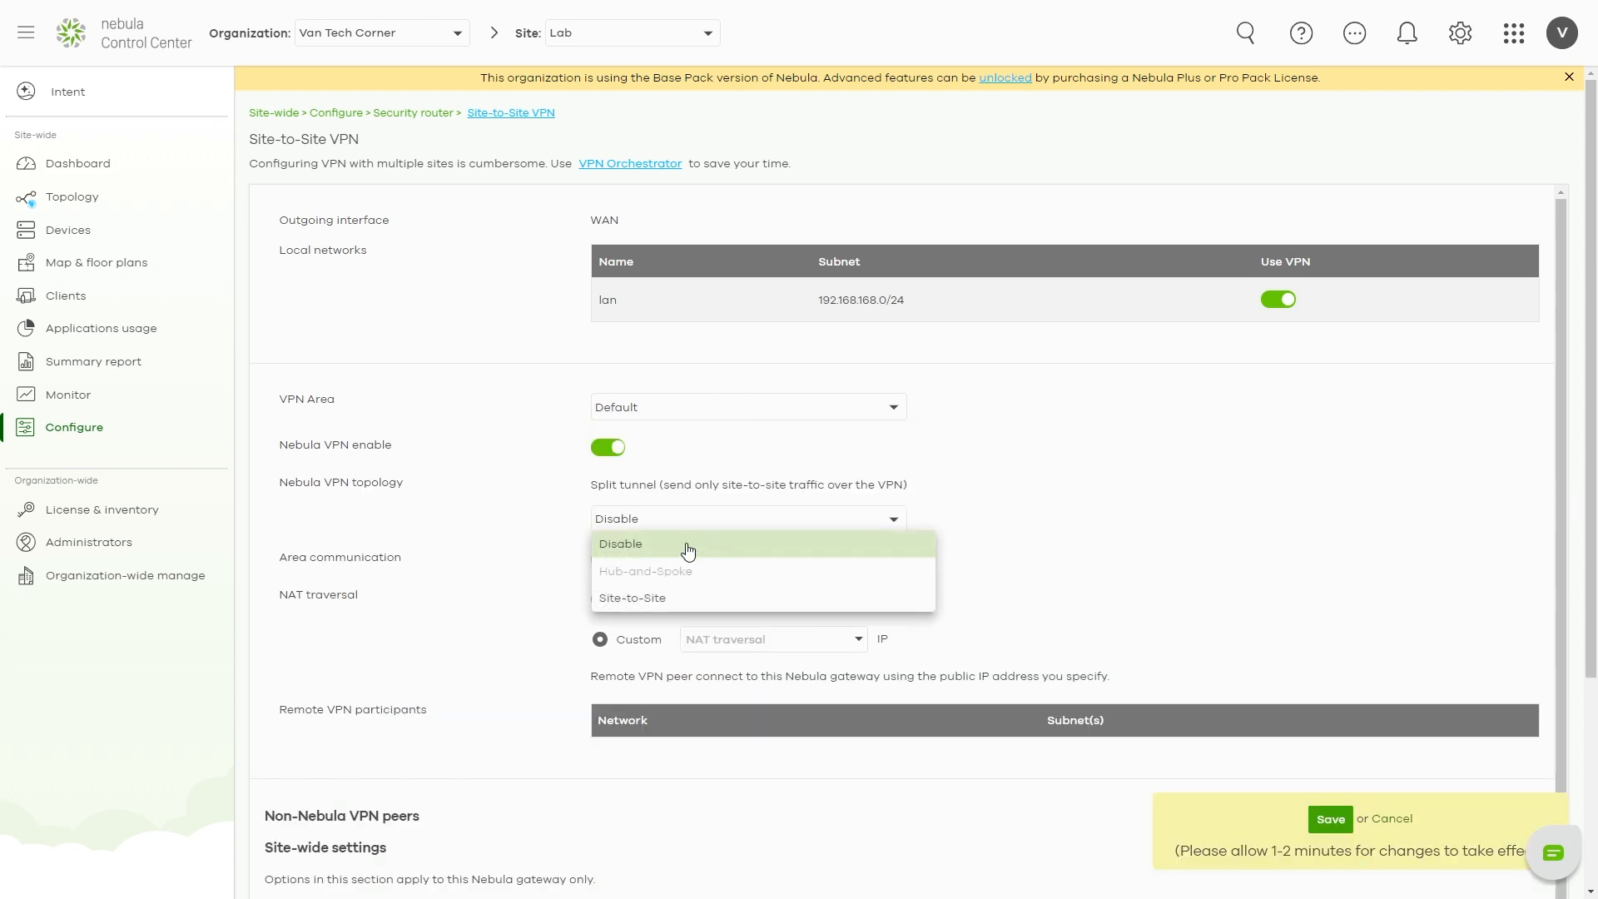
left_click(633, 598)
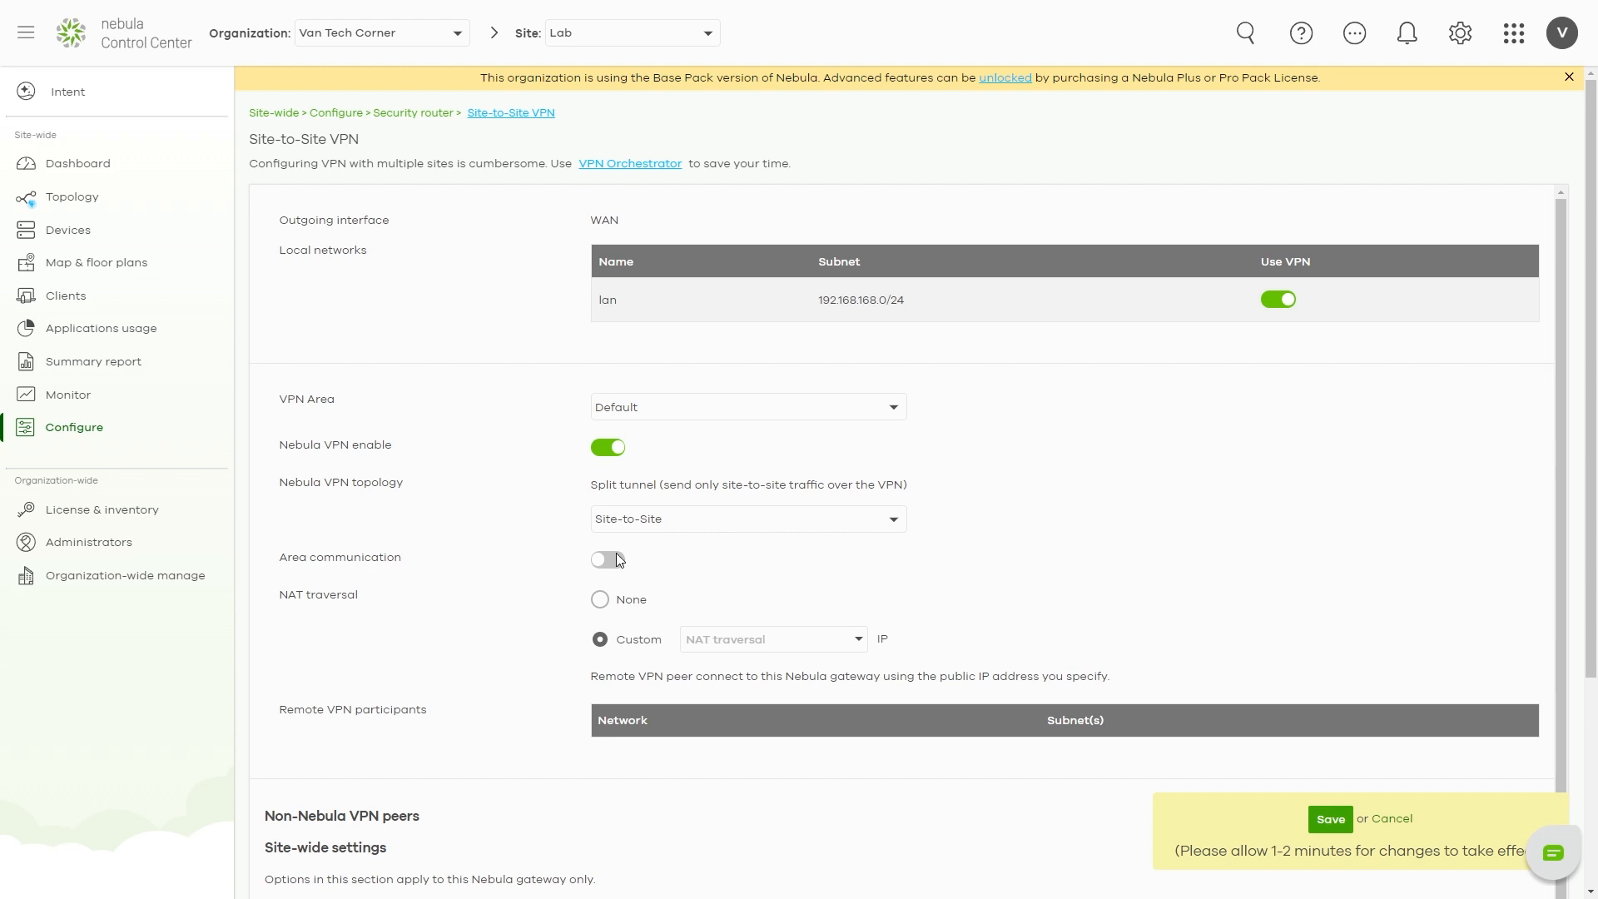
left_click(601, 599)
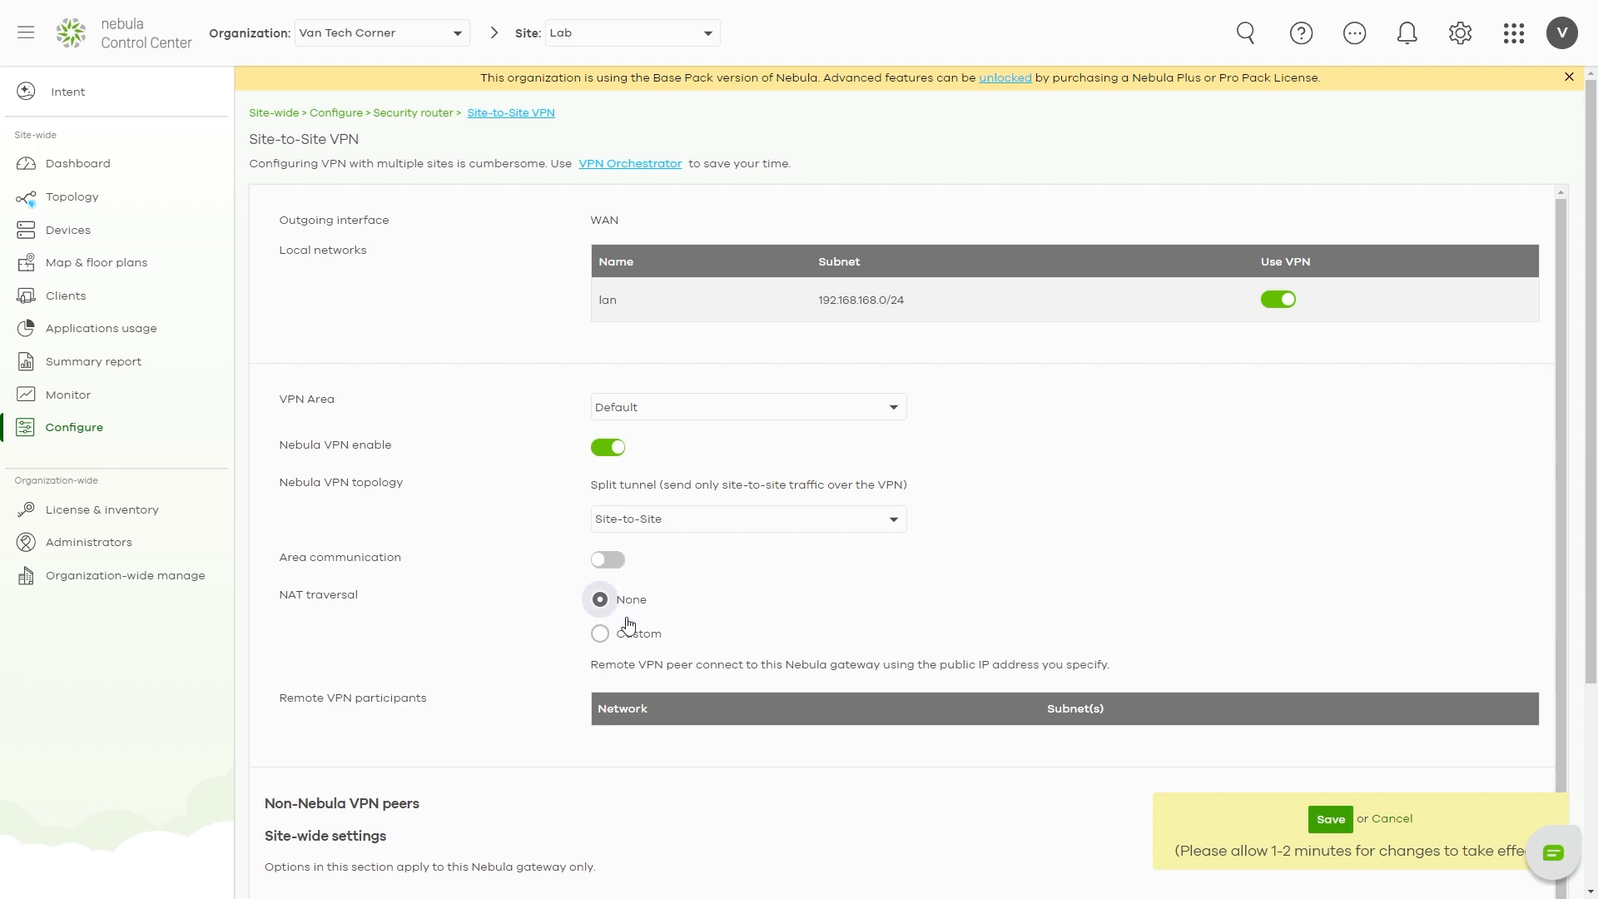
left_click(601, 632)
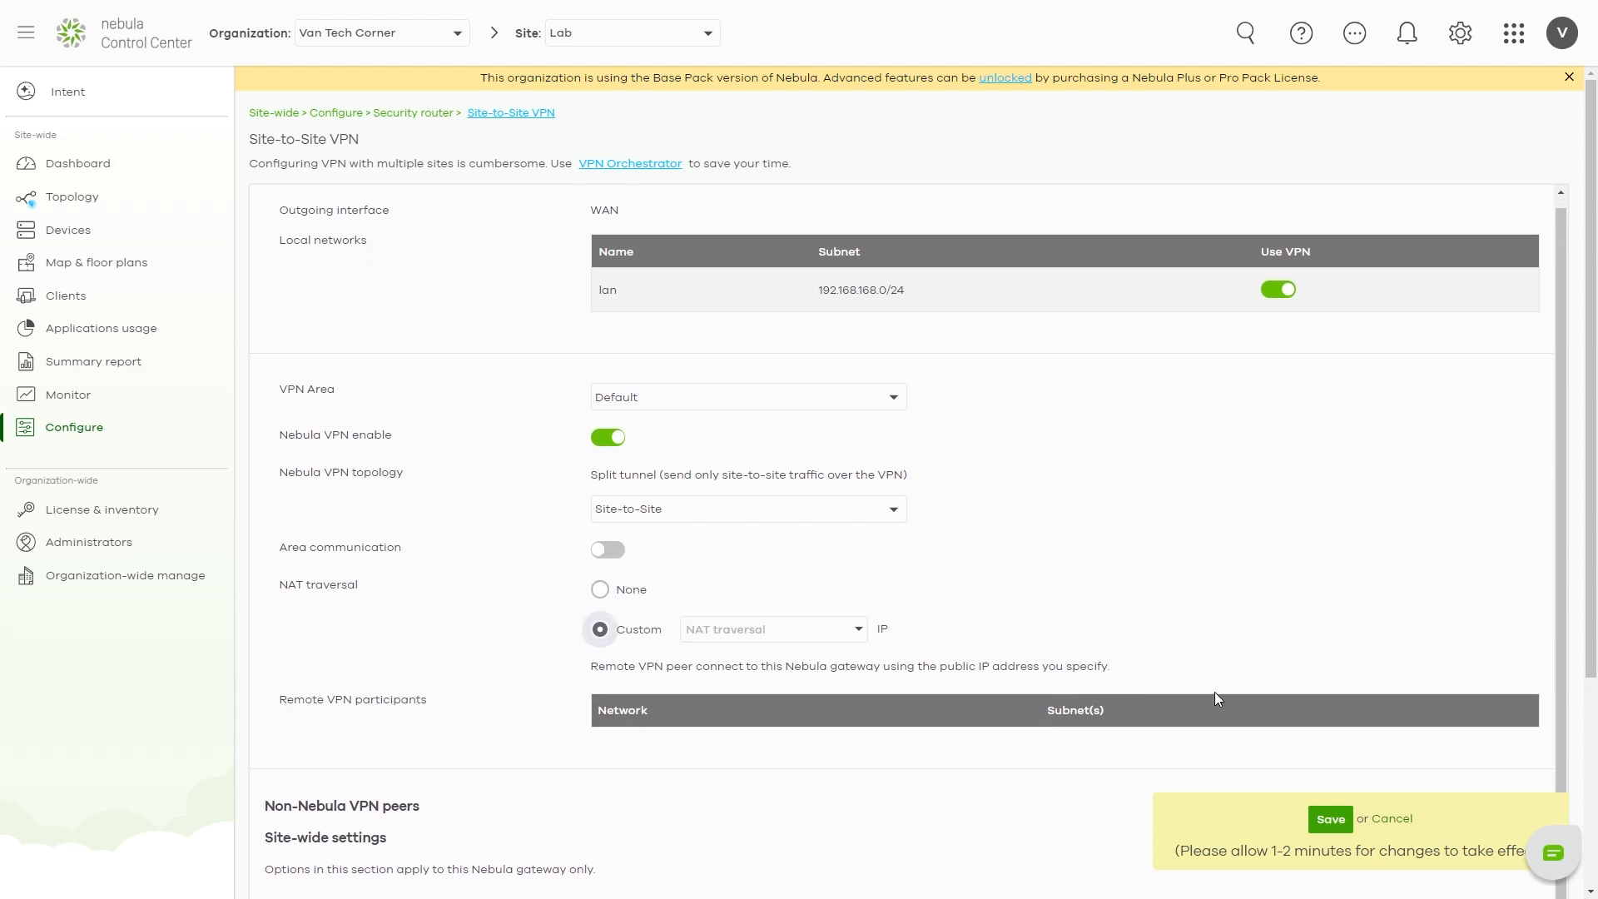
left_click(1277, 290)
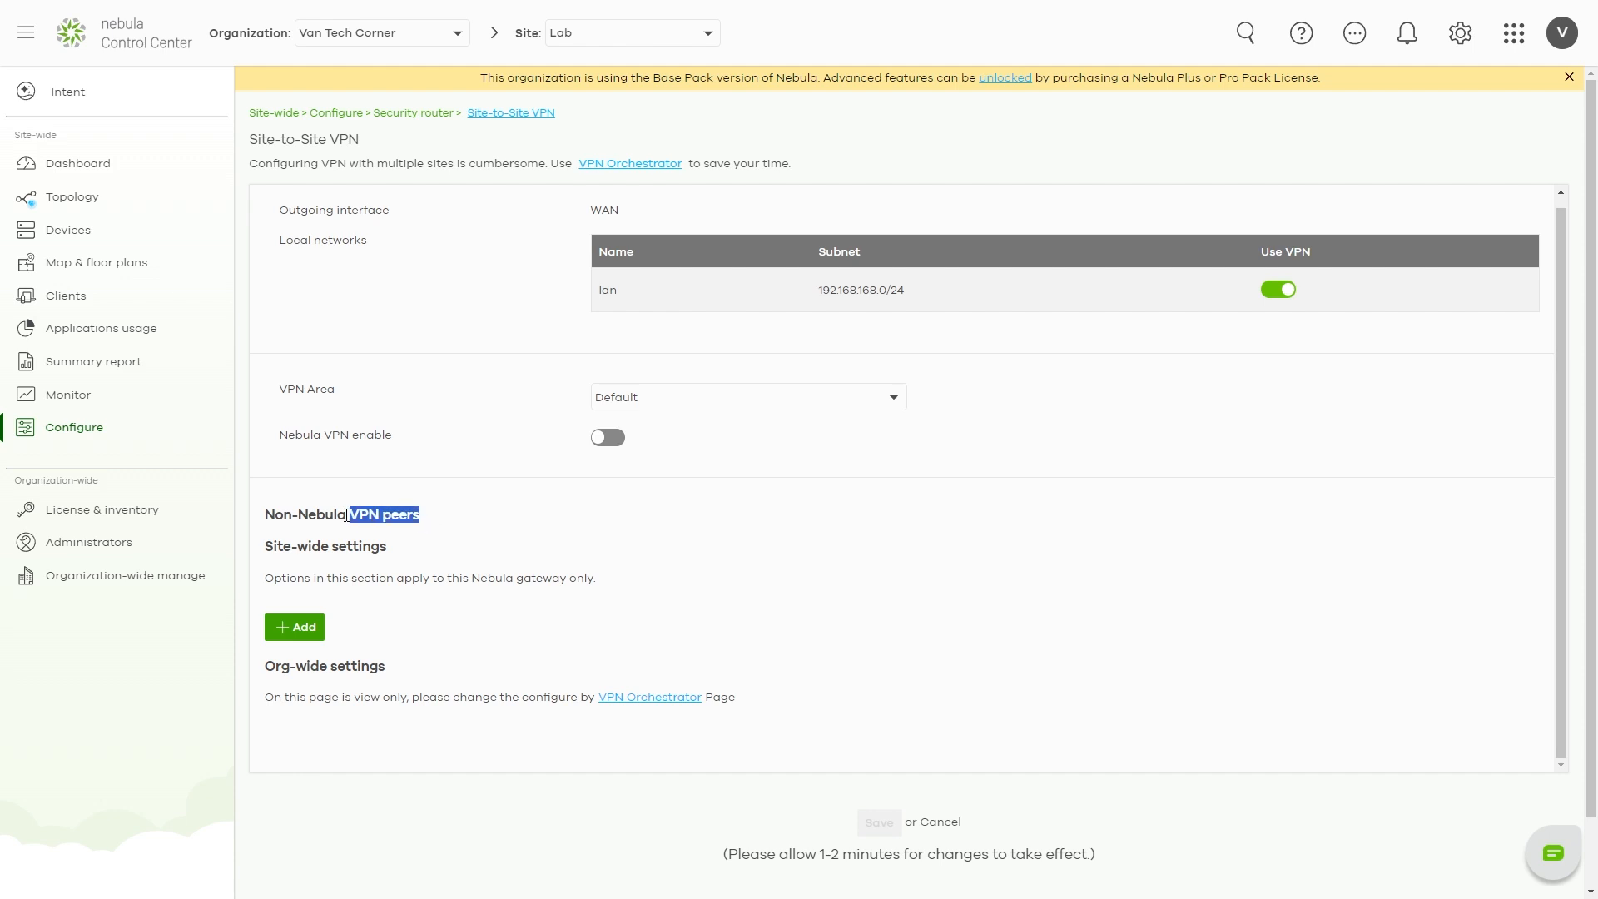
Step: Add non-Nebula VPN peer Office with public IP 123.123.123.123 and private subnet 10.10.10.1/24
left_click(295, 626)
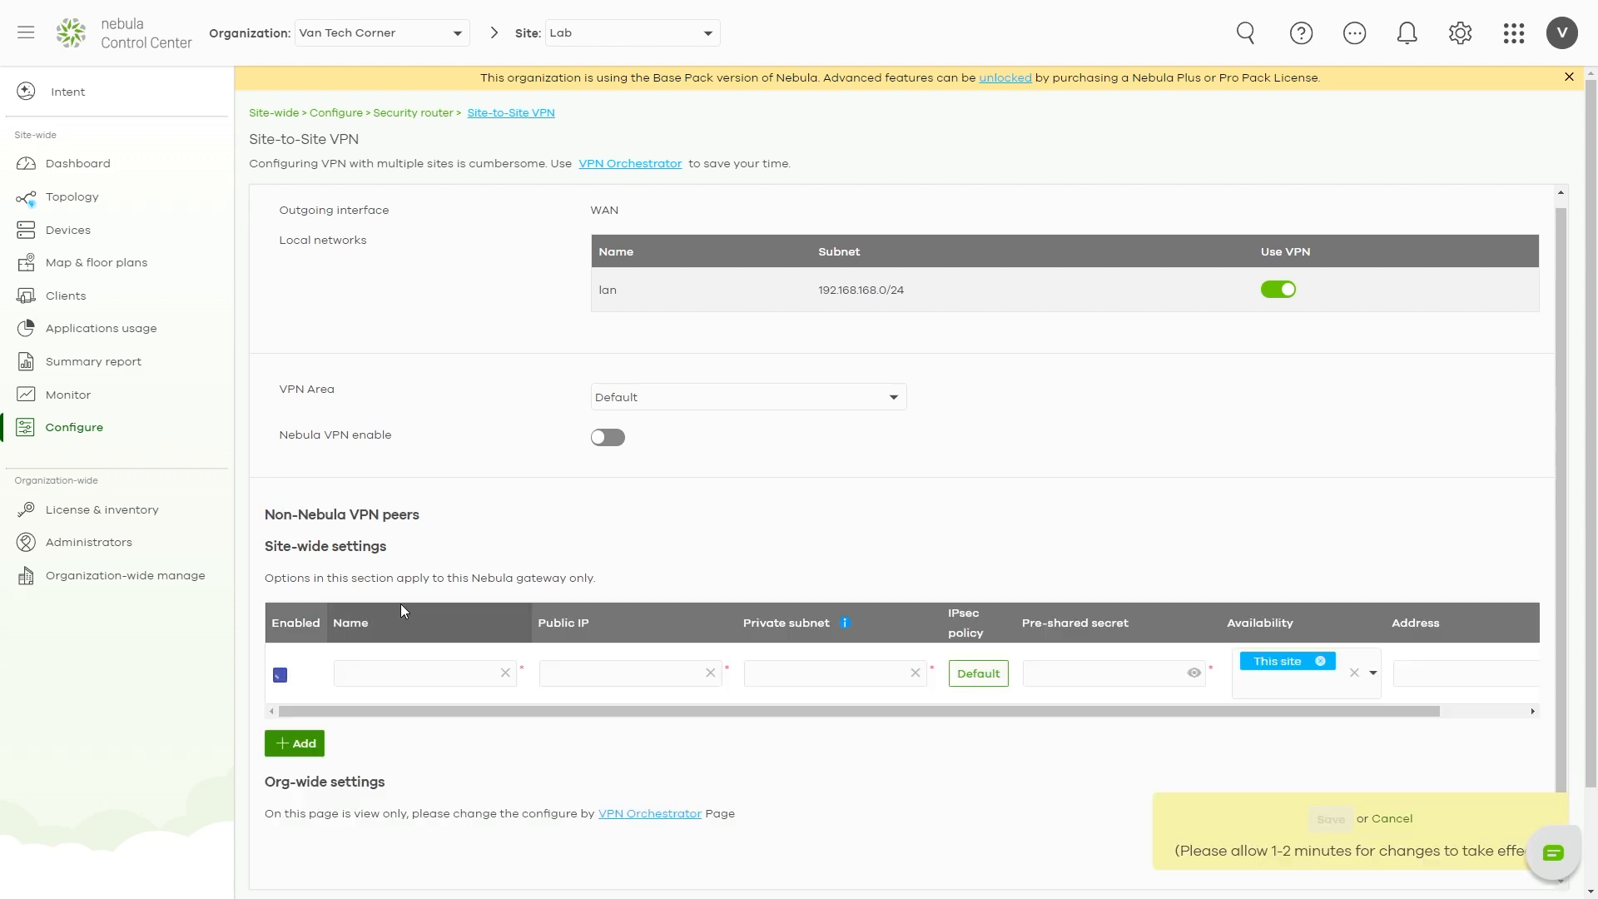
left_click(279, 589)
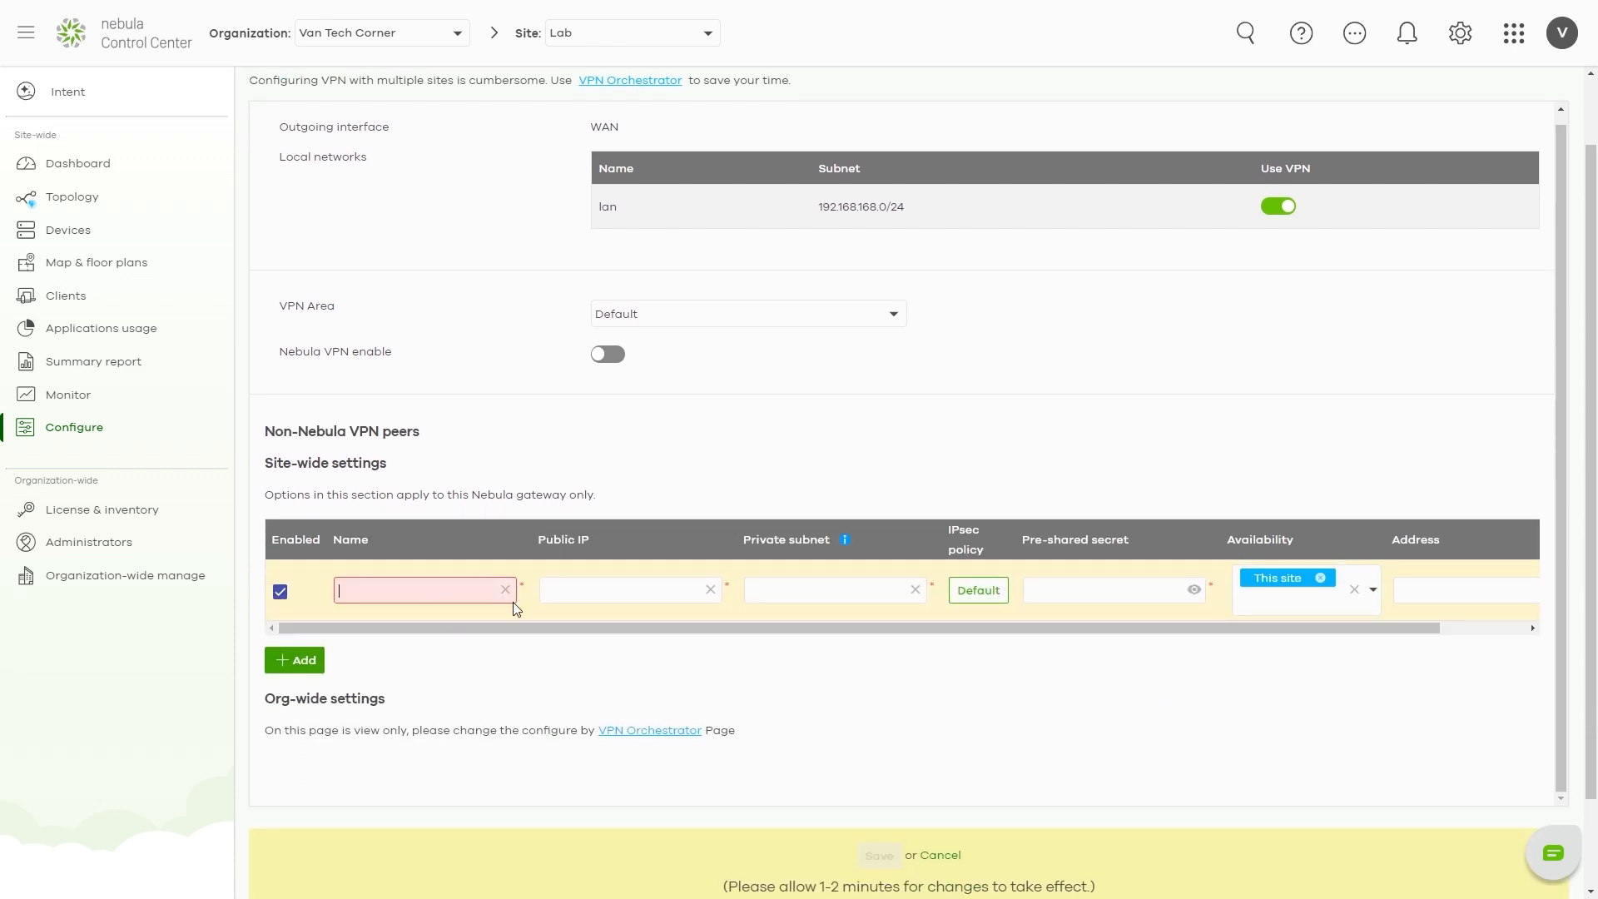
type("Offic")
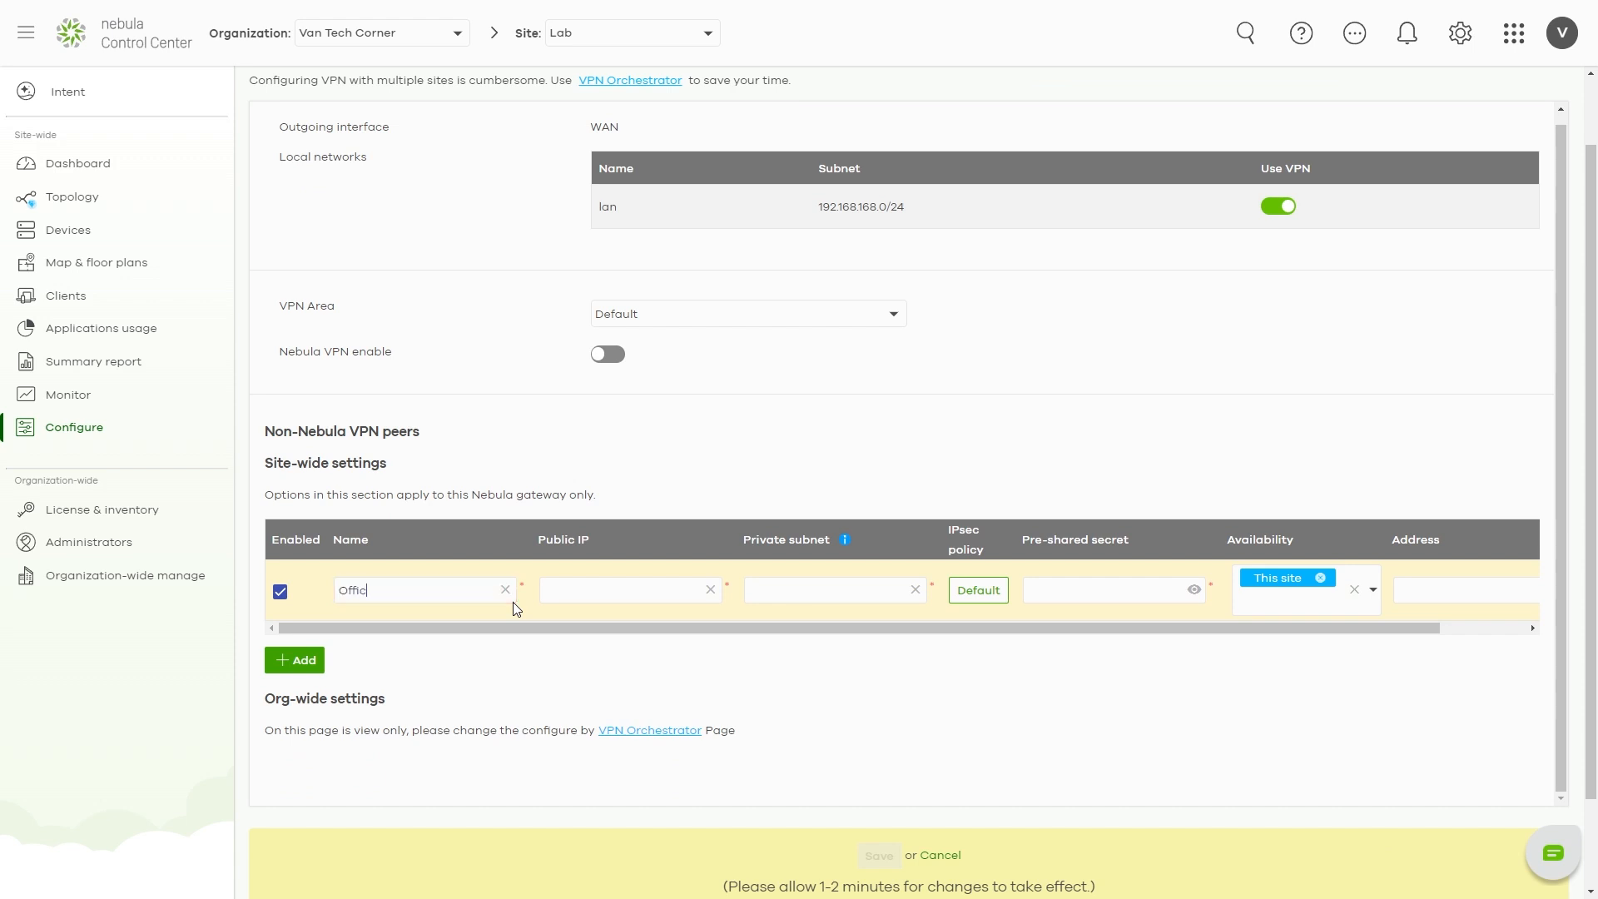
type("123.123.123.123")
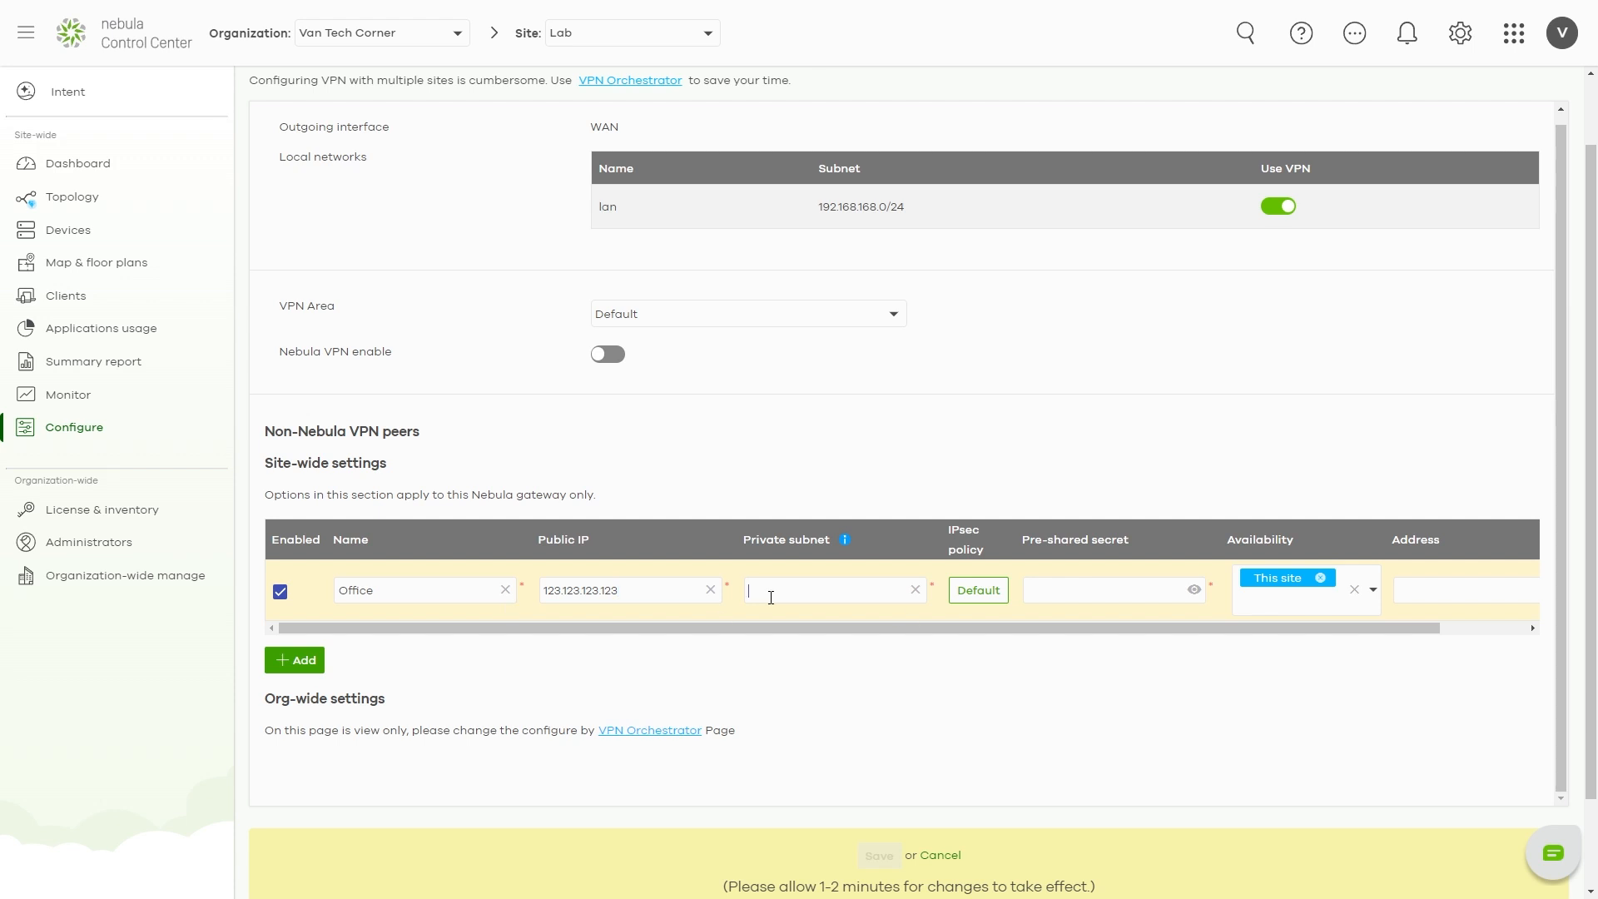
type("10.10.10")
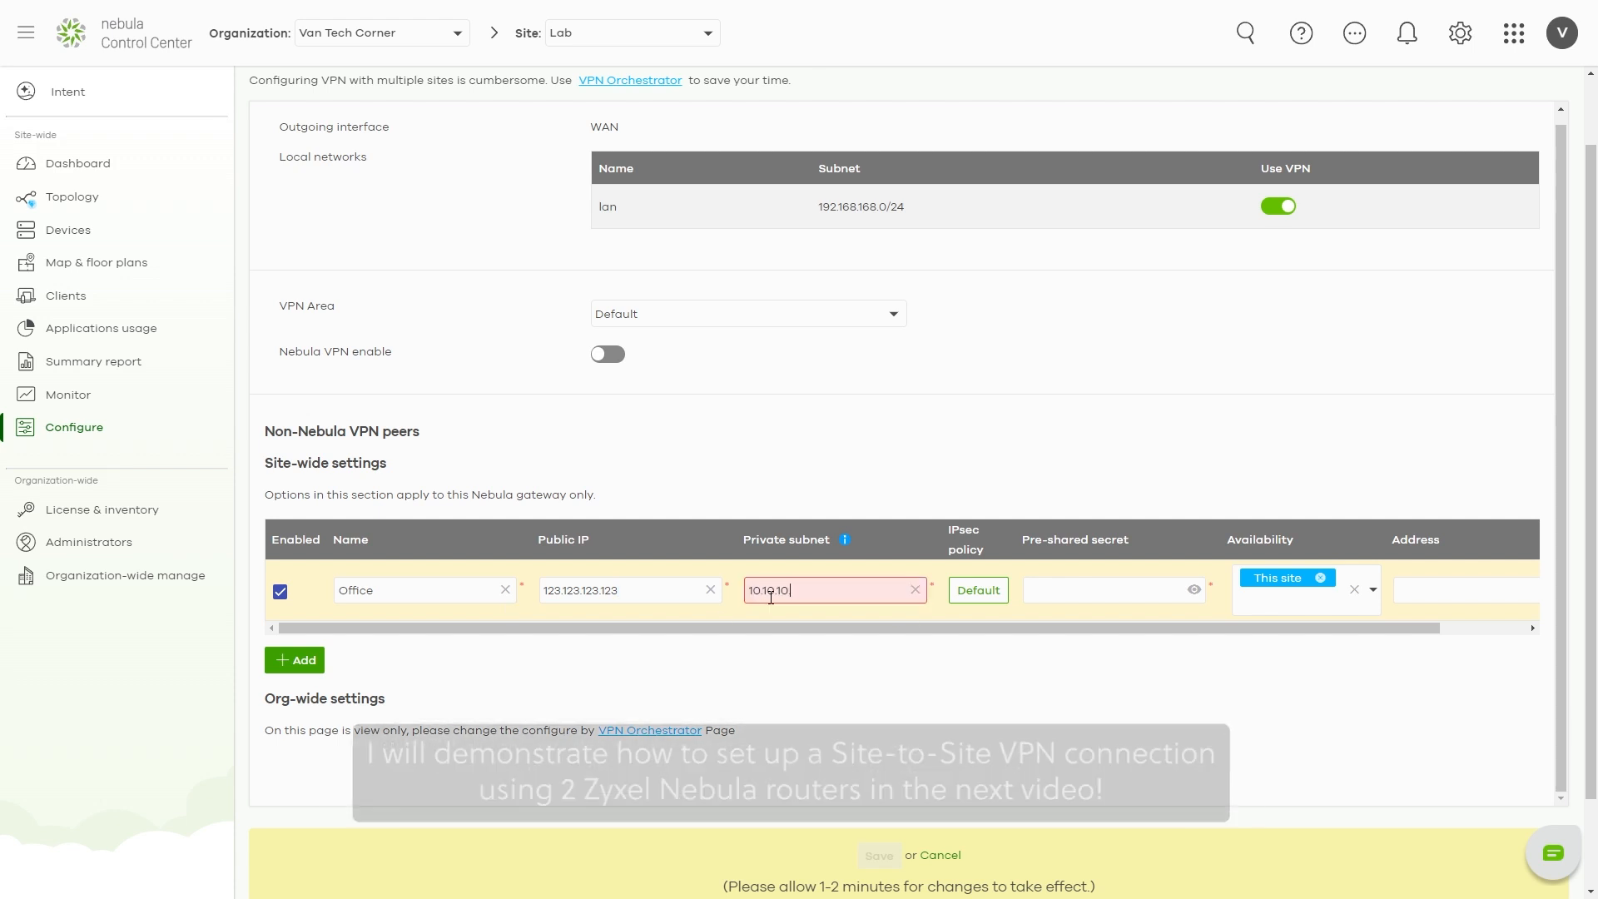
left_click(1111, 589)
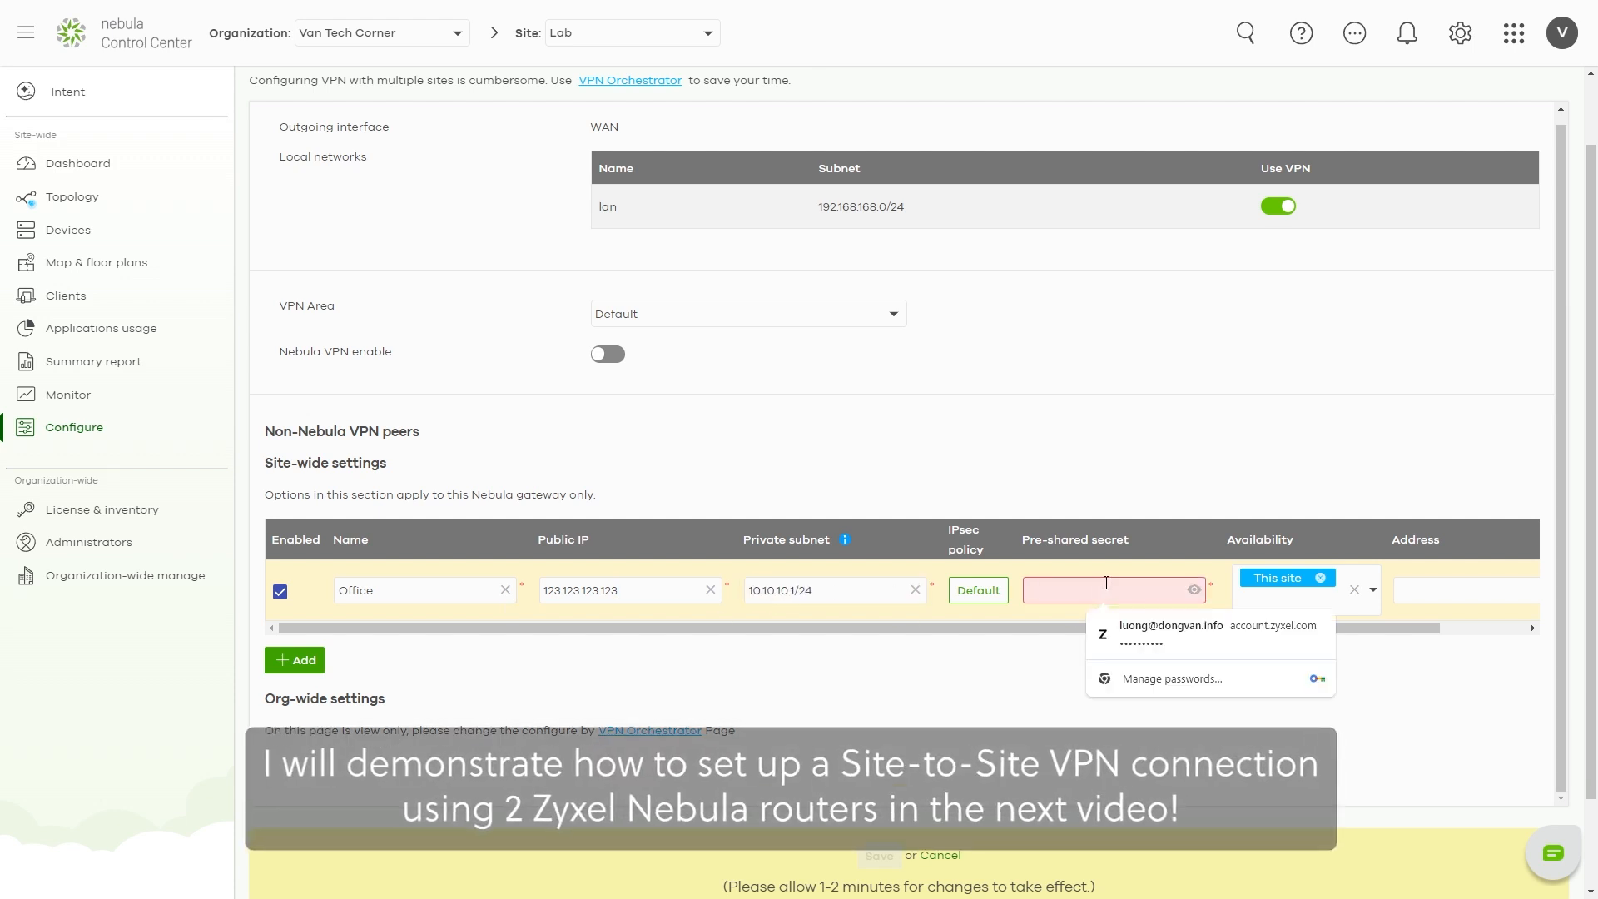
scroll("right", 3)
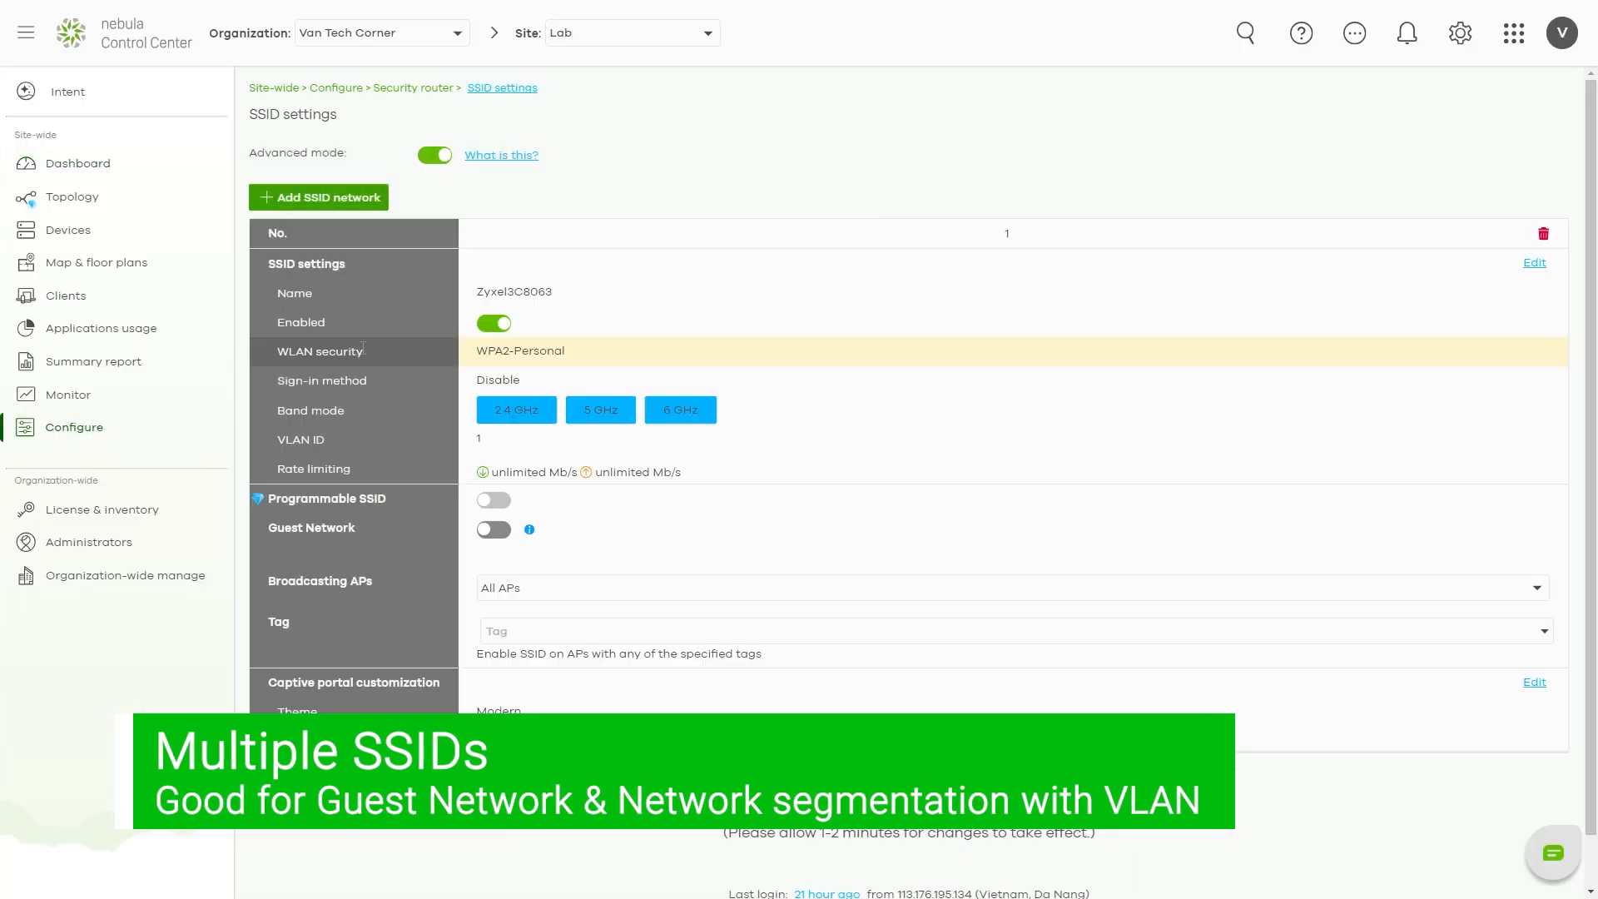
Step: Add a second SSID, Zyxel Guest WiFi, enabled on VLAN 2 with Smart VLAN IP 192.168.16.x and mask
left_click(319, 196)
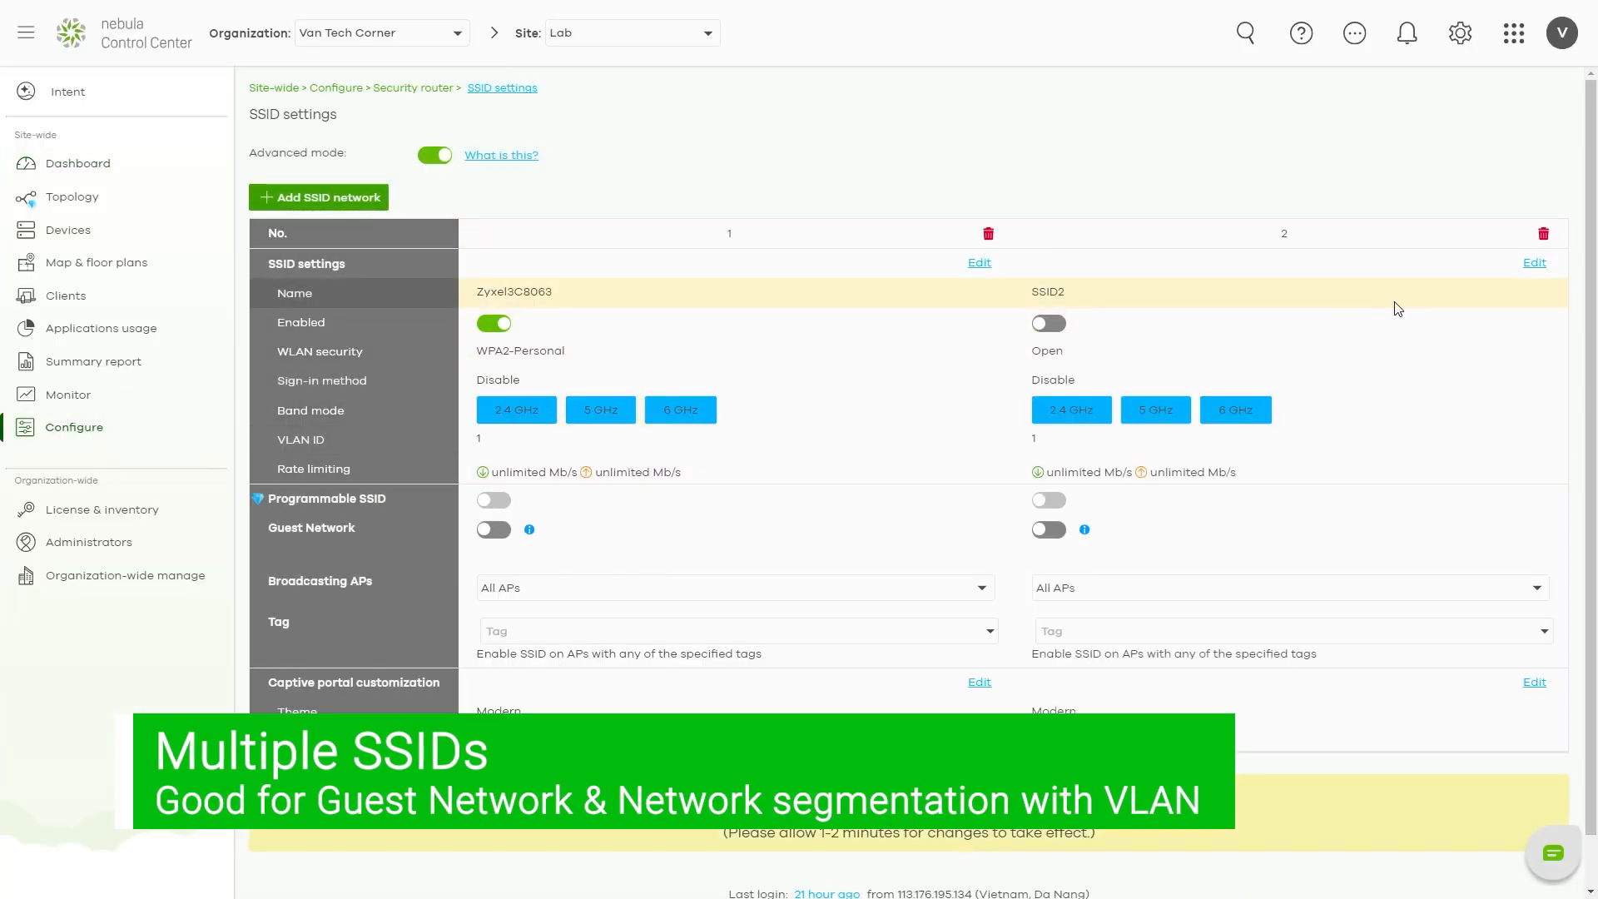
left_click(1533, 261)
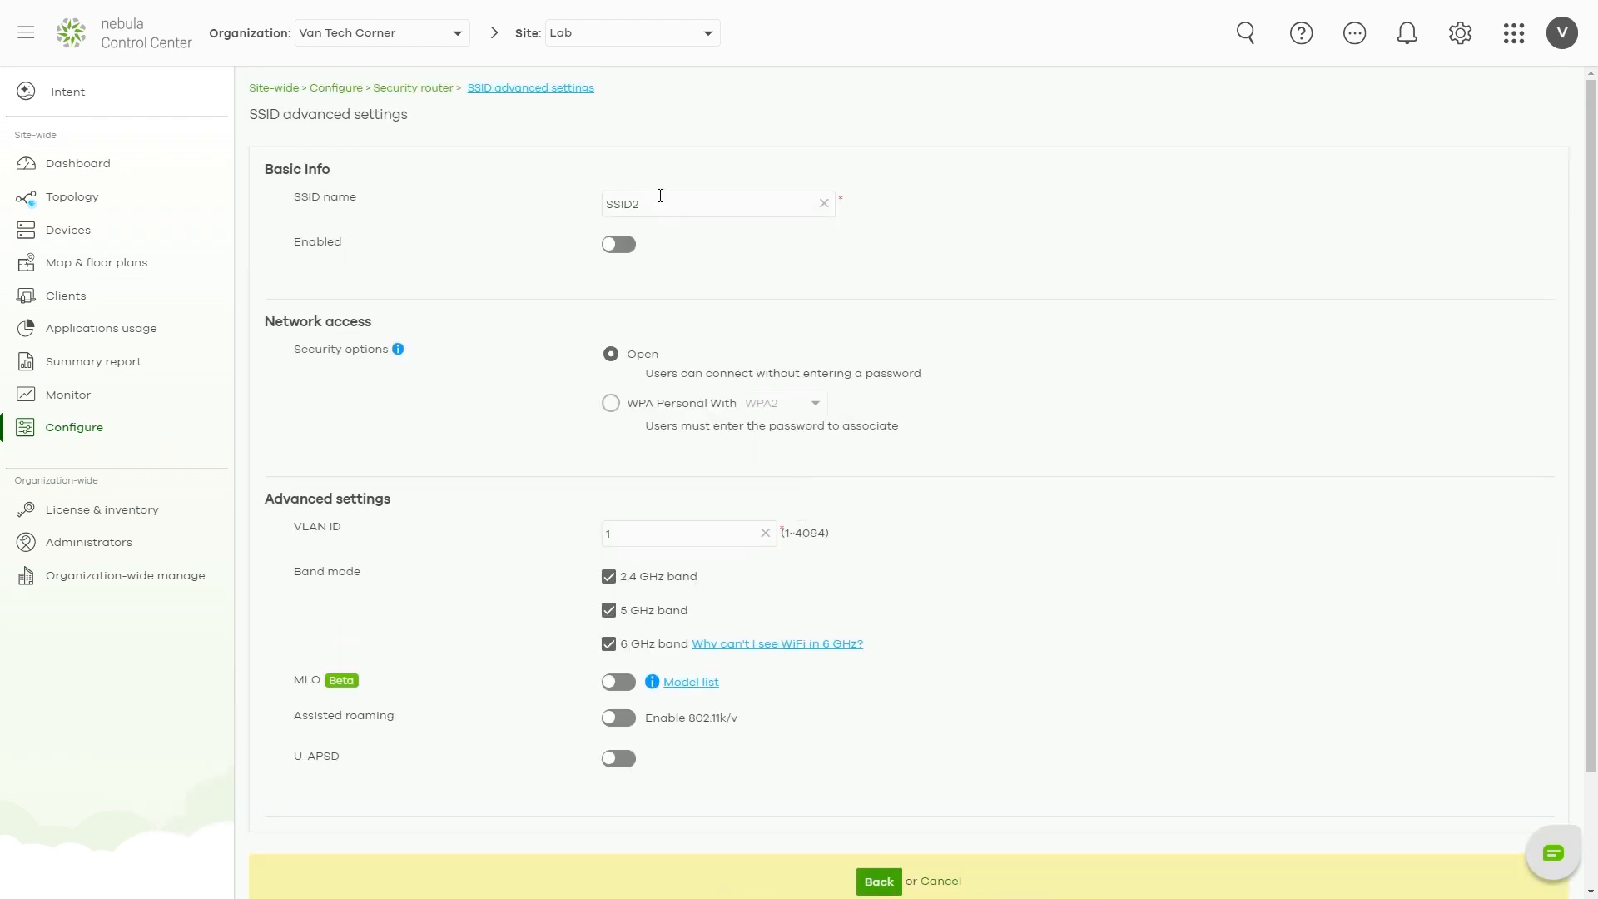
left_click(618, 243)
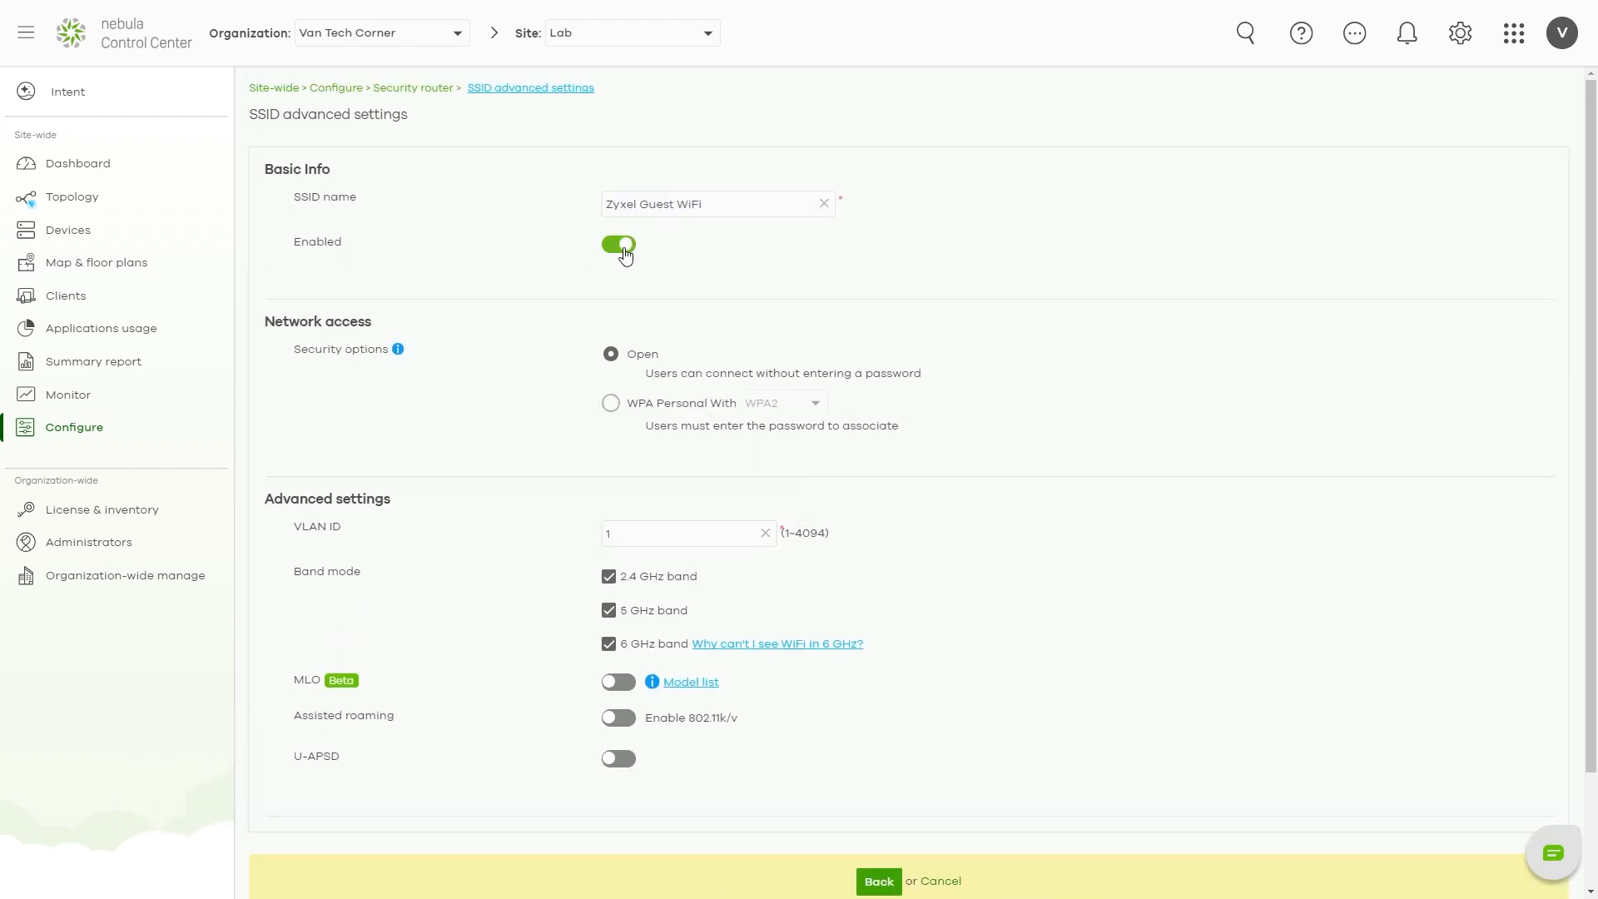
left_click(878, 880)
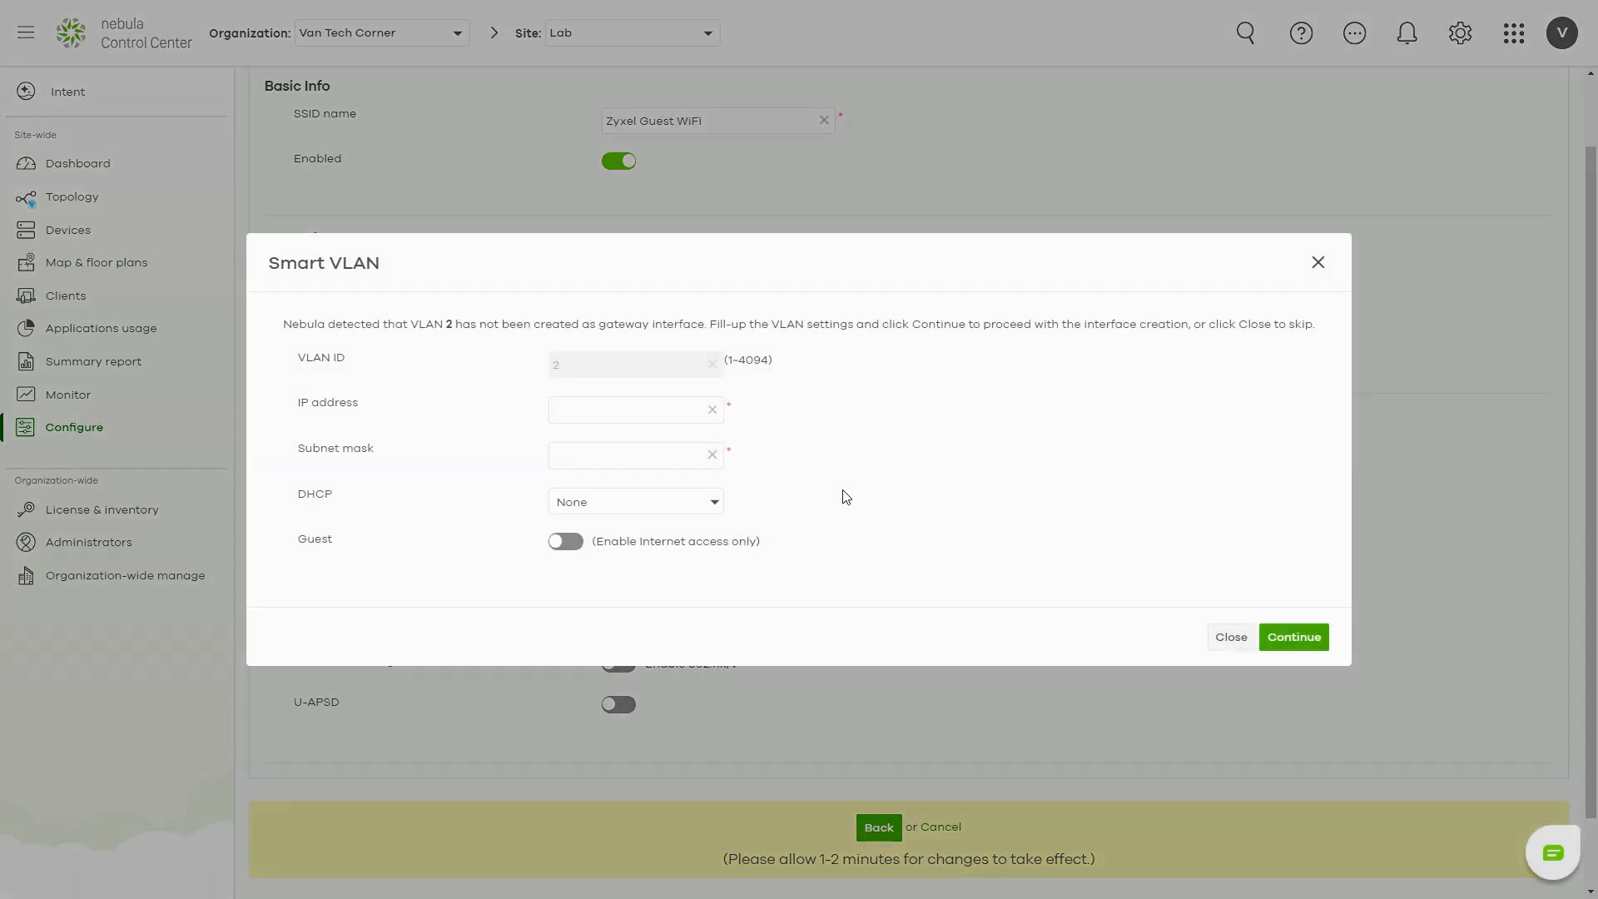
type("192.168.16")
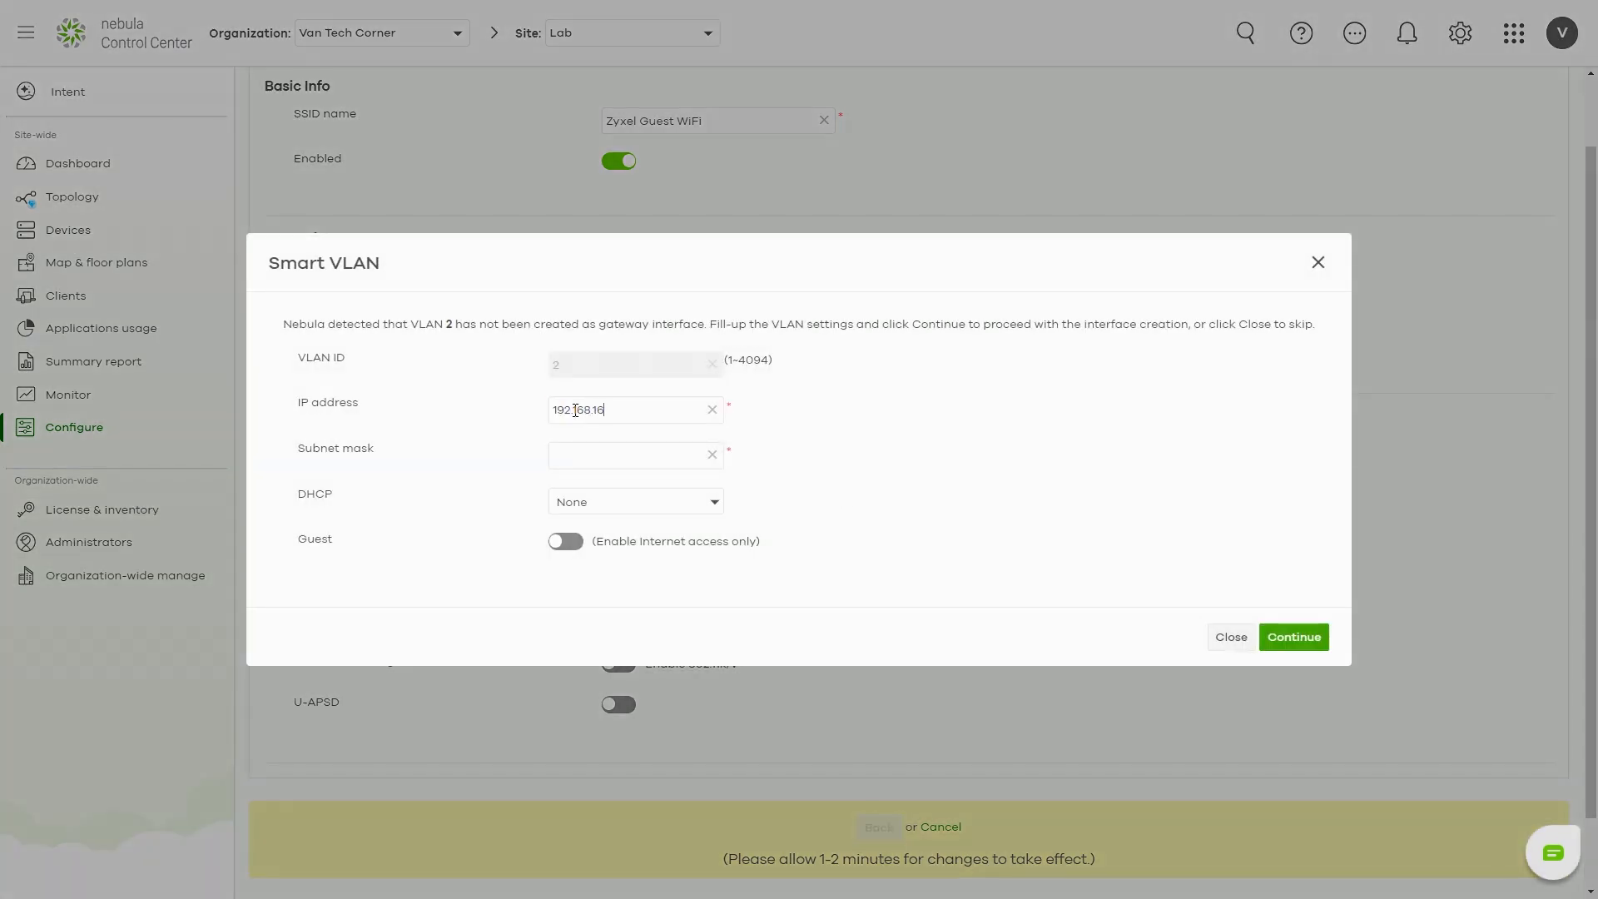
type("255.255.255.0")
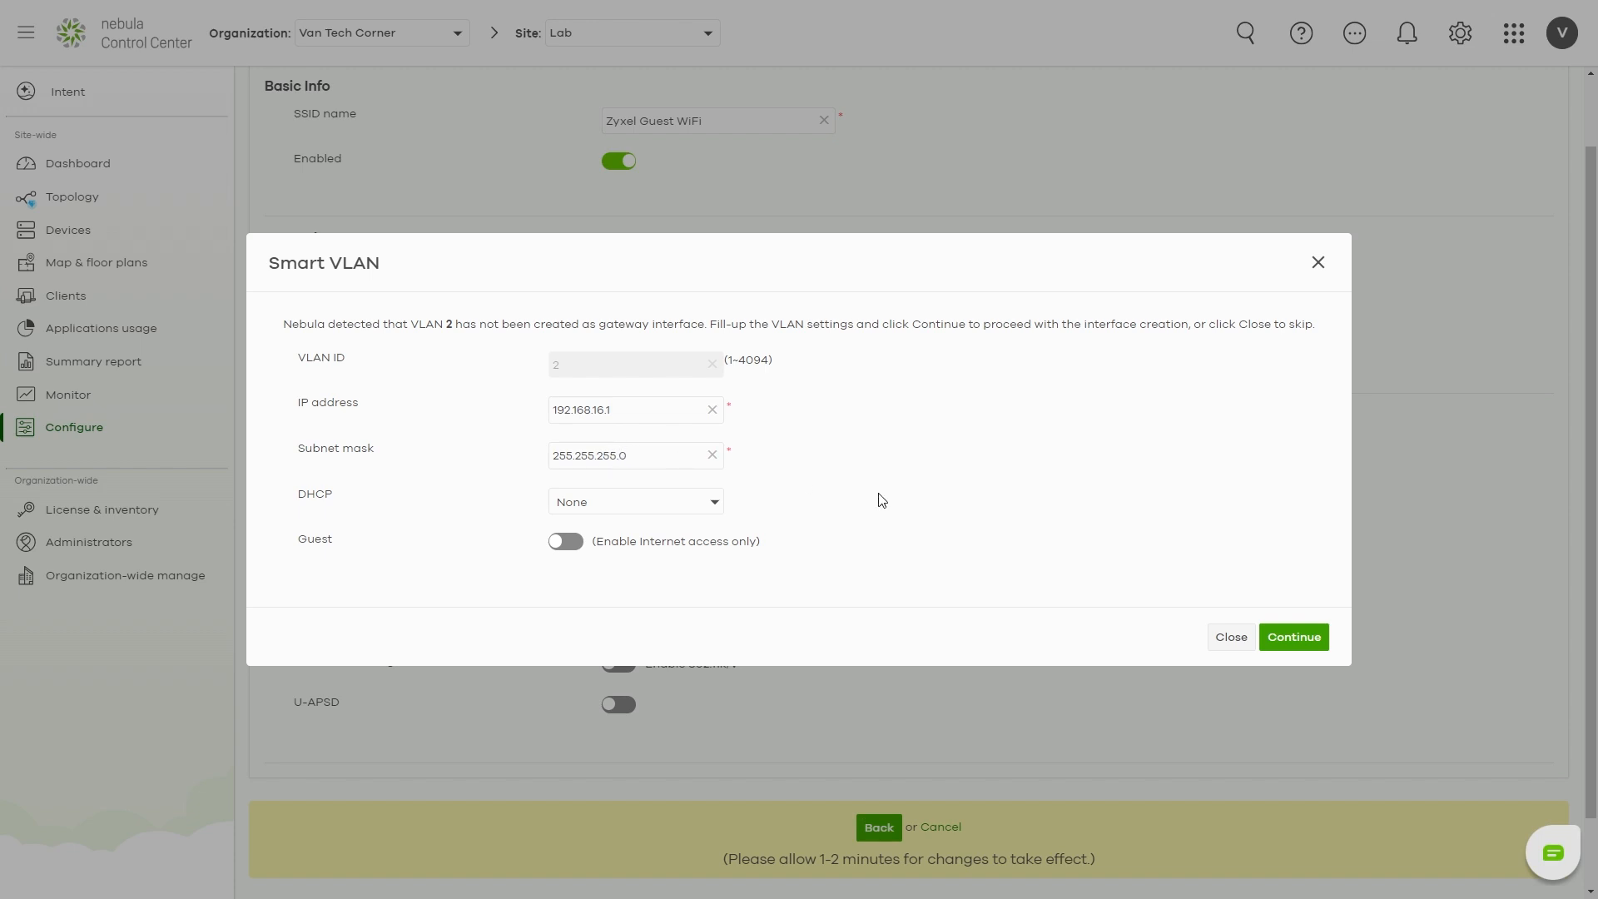
Step: Turn on a DHCP server for VLAN 2 with pool size 50 and save the SSID configuration
left_click(634, 501)
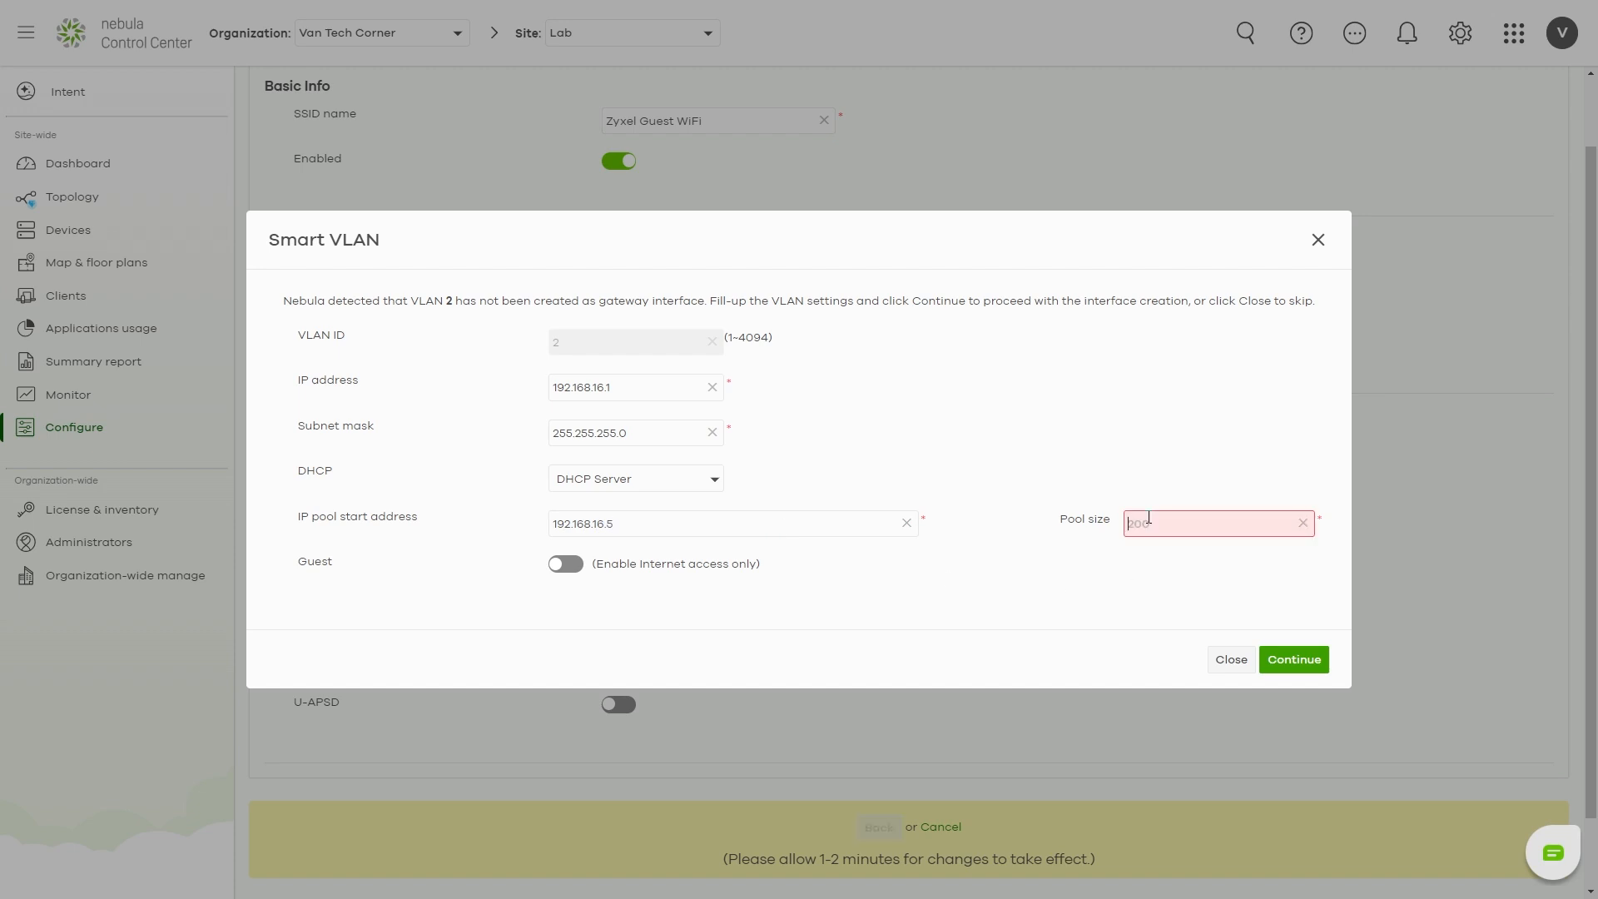
type("50")
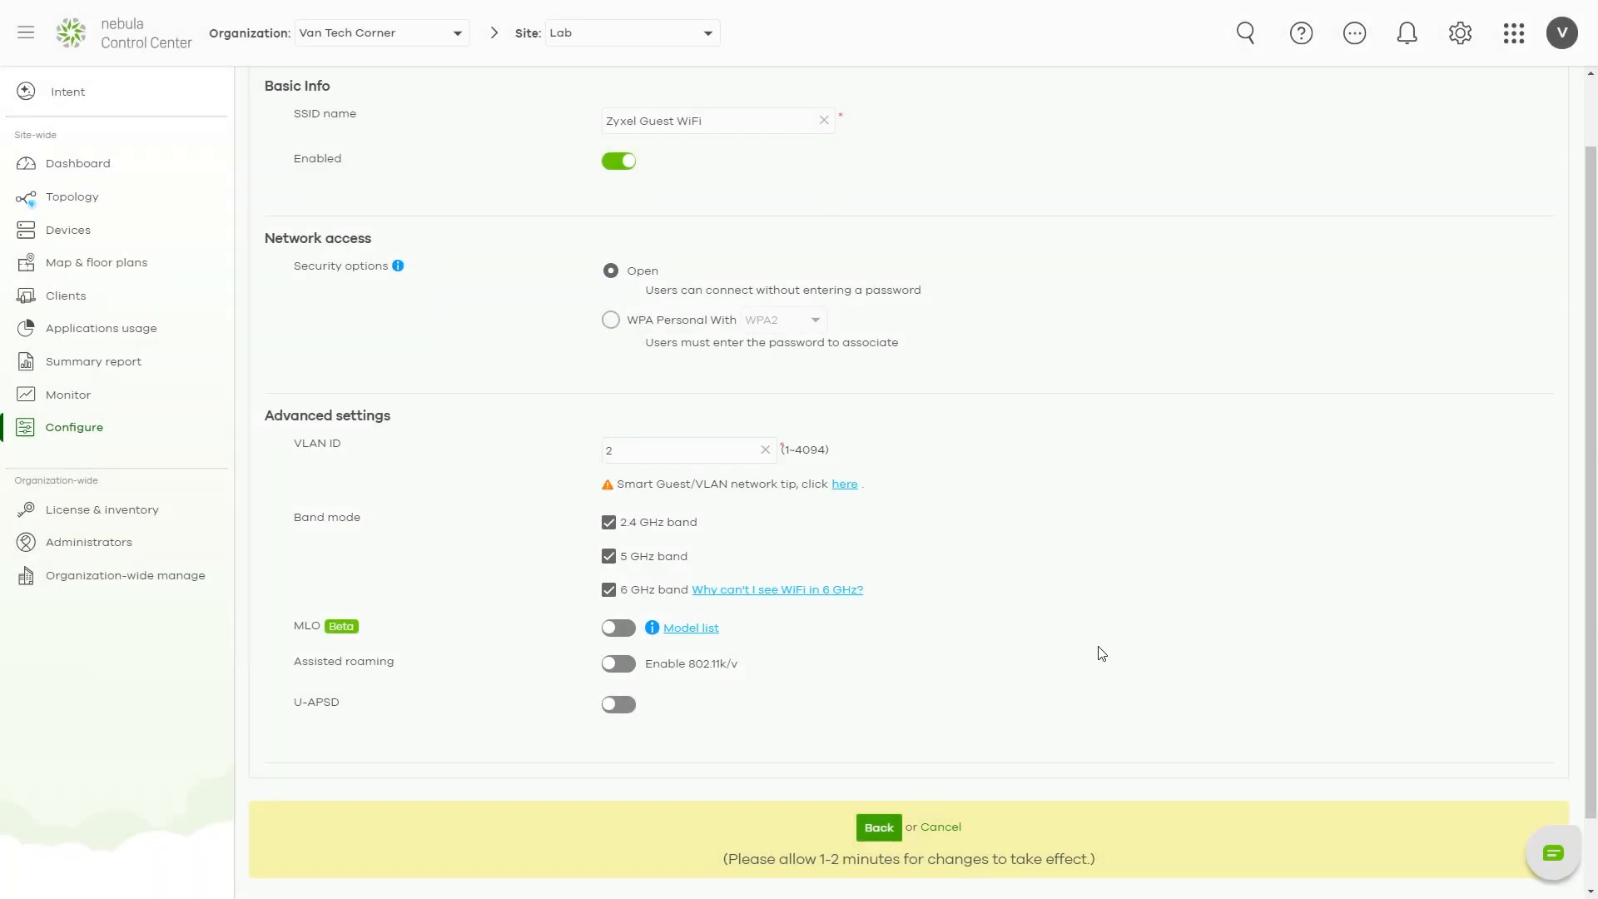
left_click(878, 828)
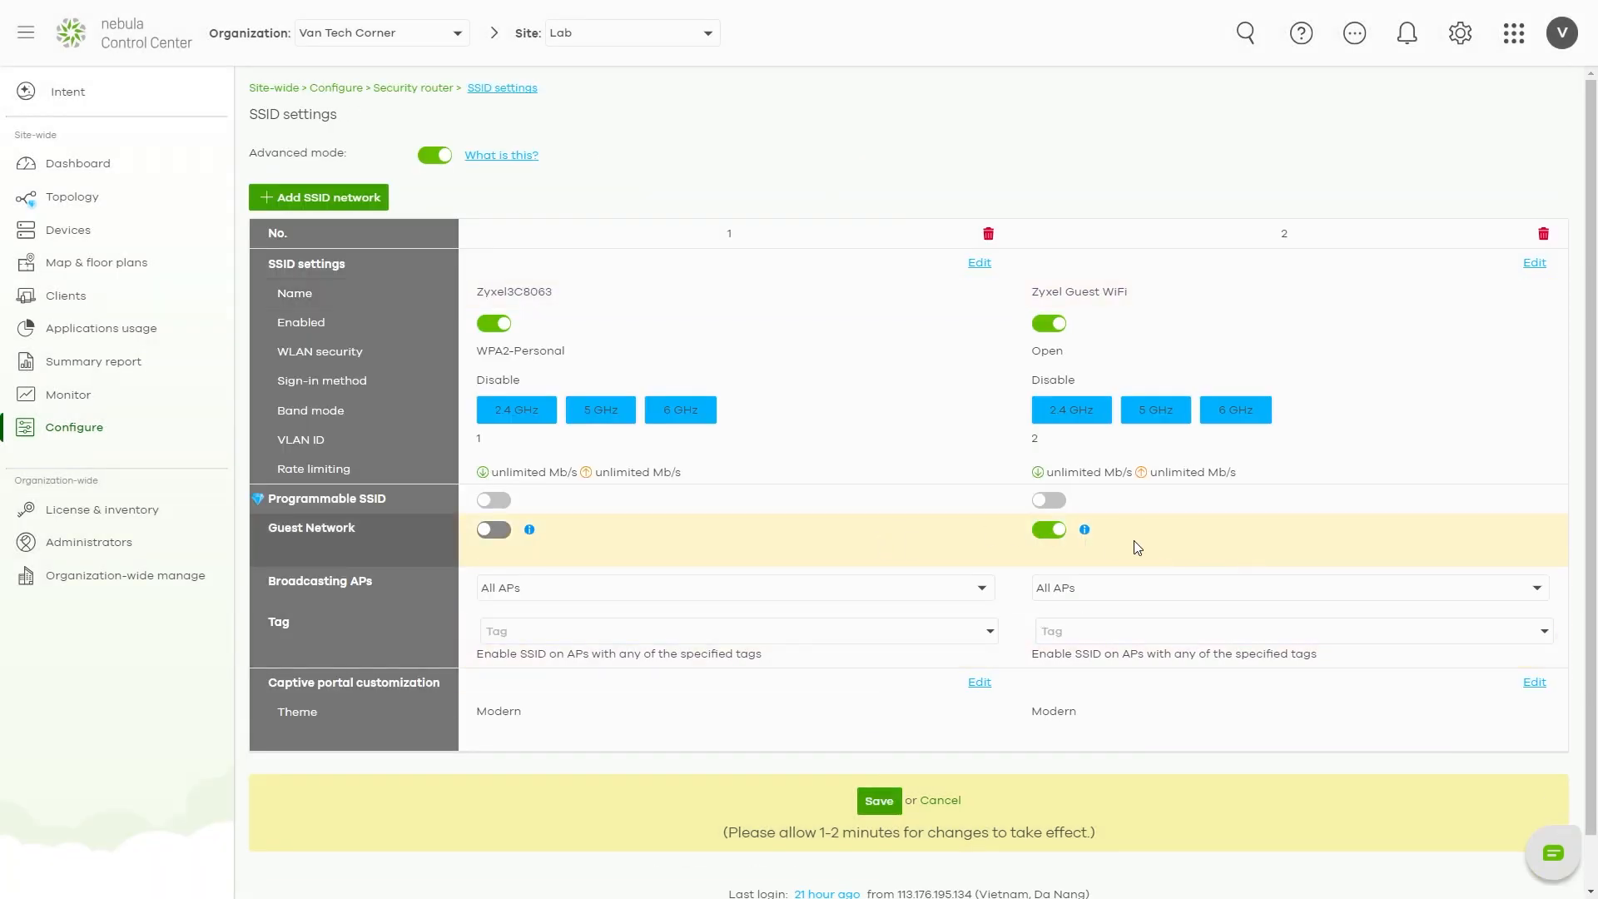
scroll("down", 3)
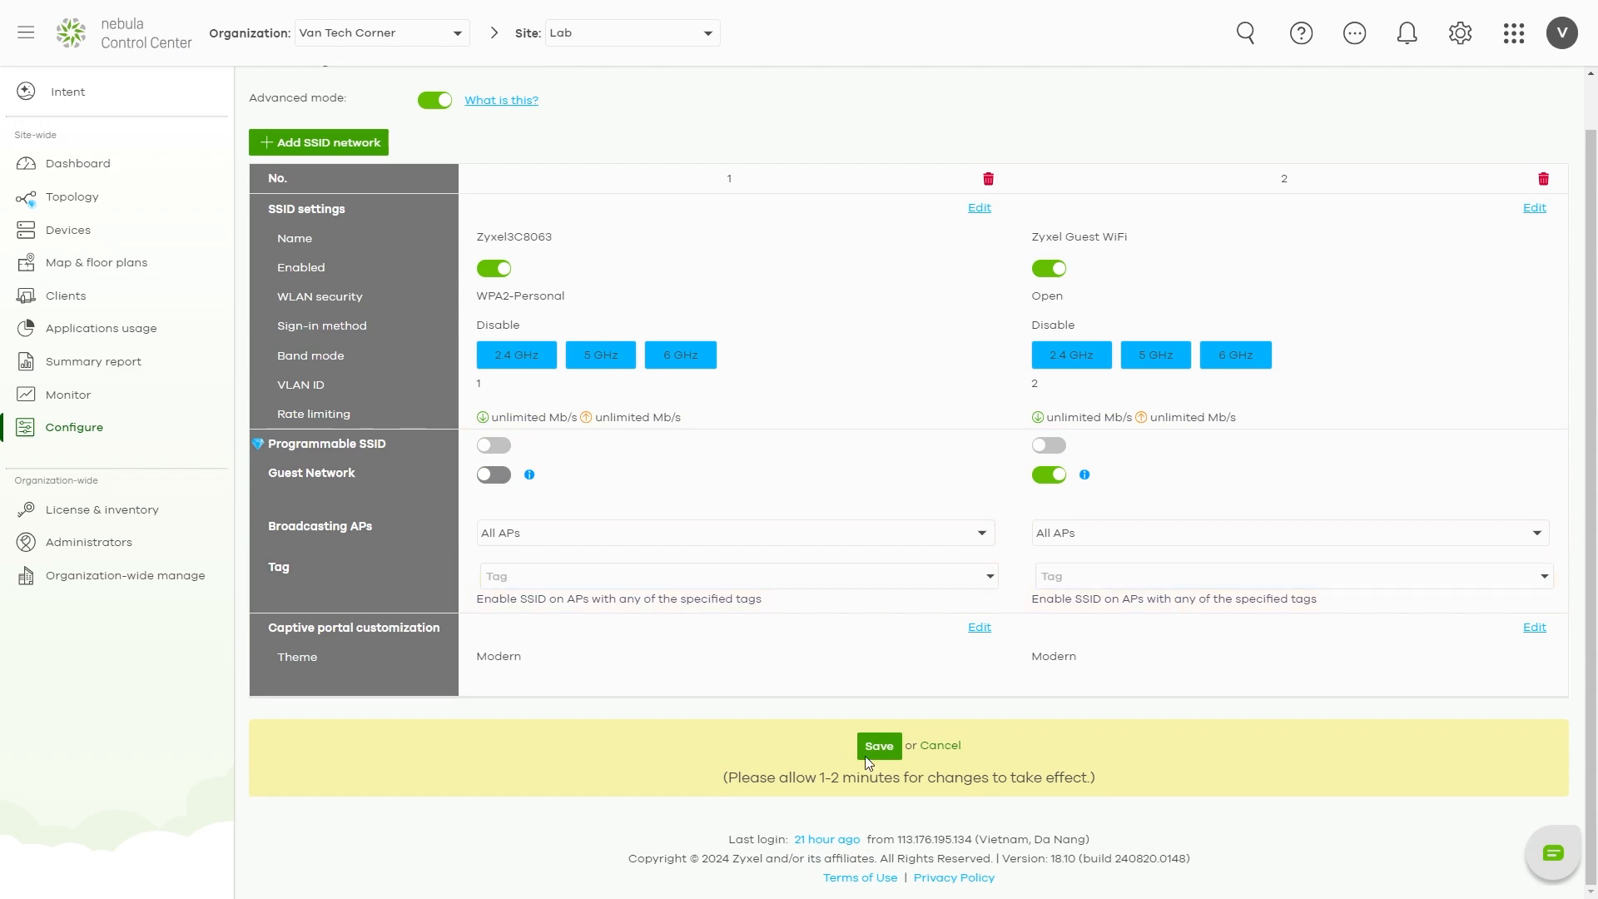
left_click(878, 746)
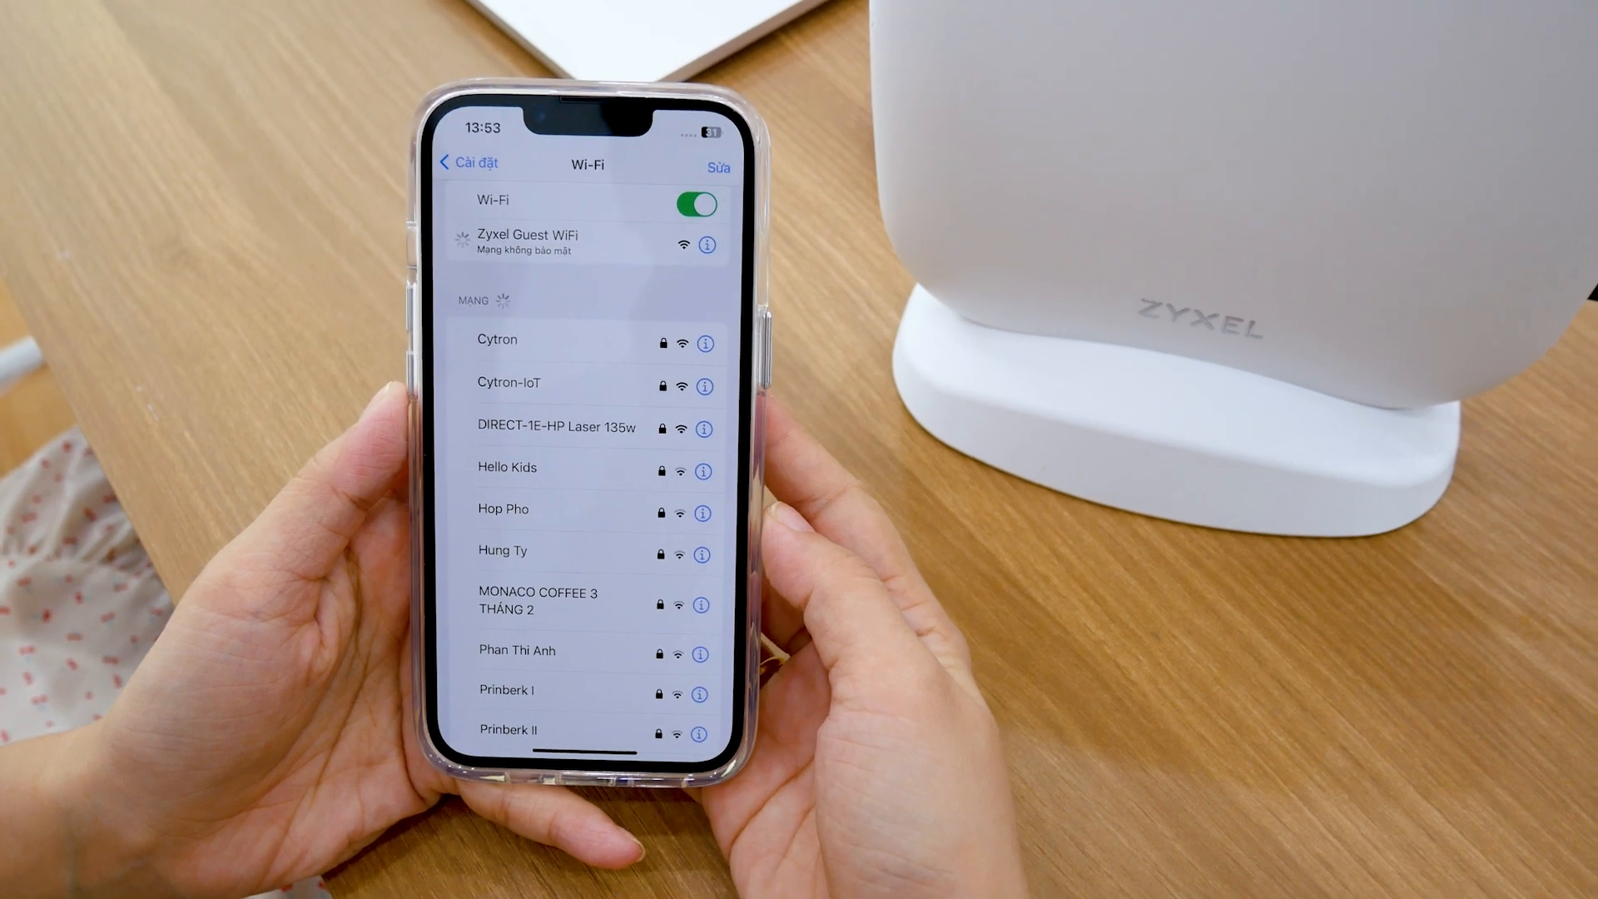
Step: Join the open Zyxel Guest WiFi network from the phone's Wi-Fi list
left_click(523, 242)
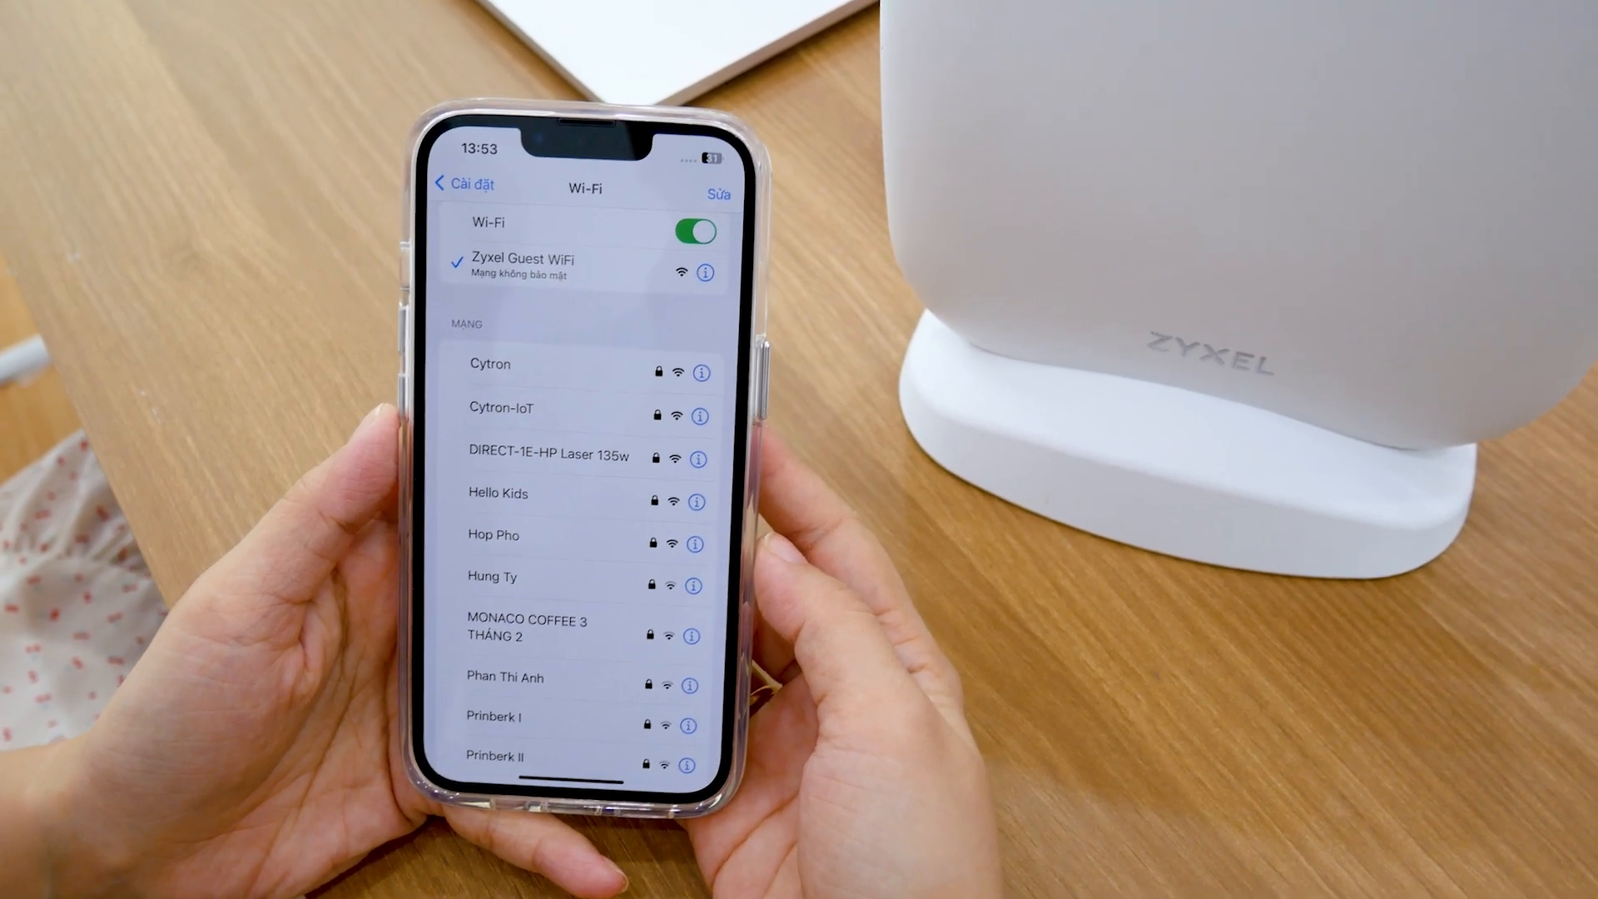